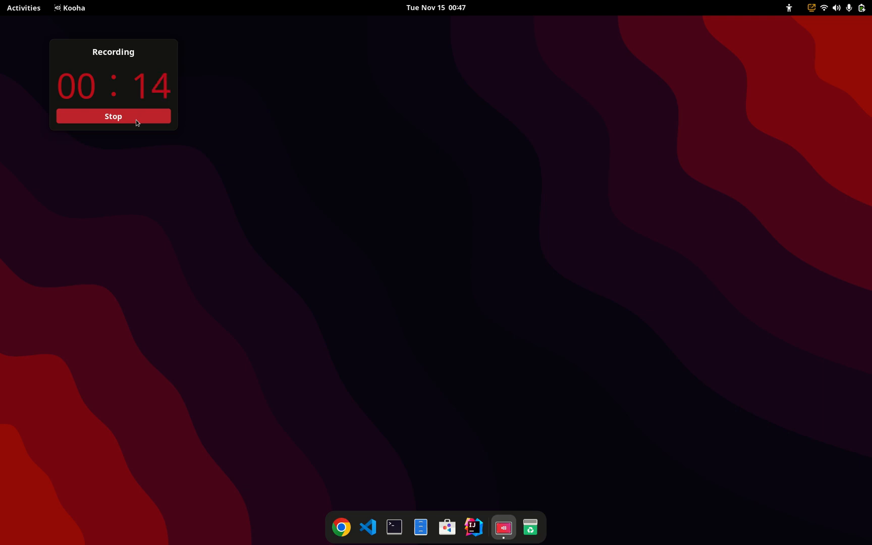
pyautogui.moveTo(158, 64)
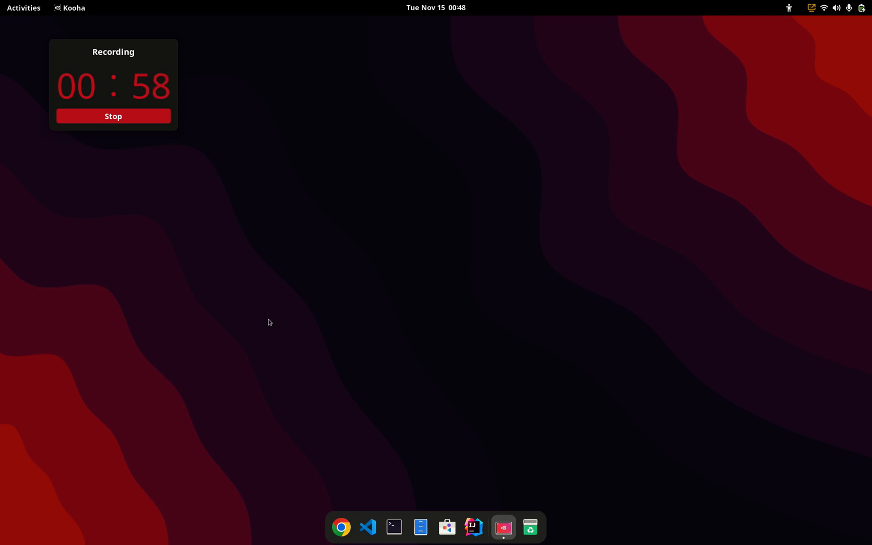
# Launch a terminal from the dock, run htop to view processes, and quit back to the prompt
pyautogui.click(394, 526)
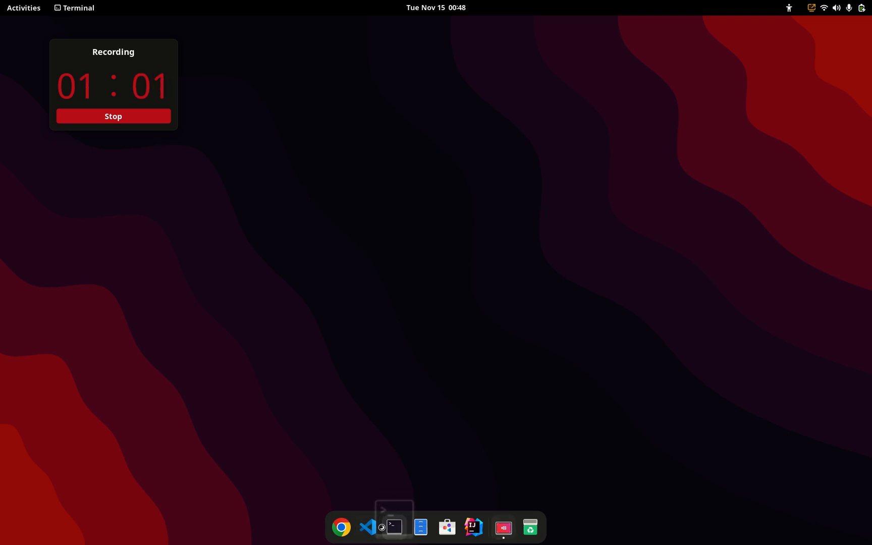
pyautogui.click(393, 527)
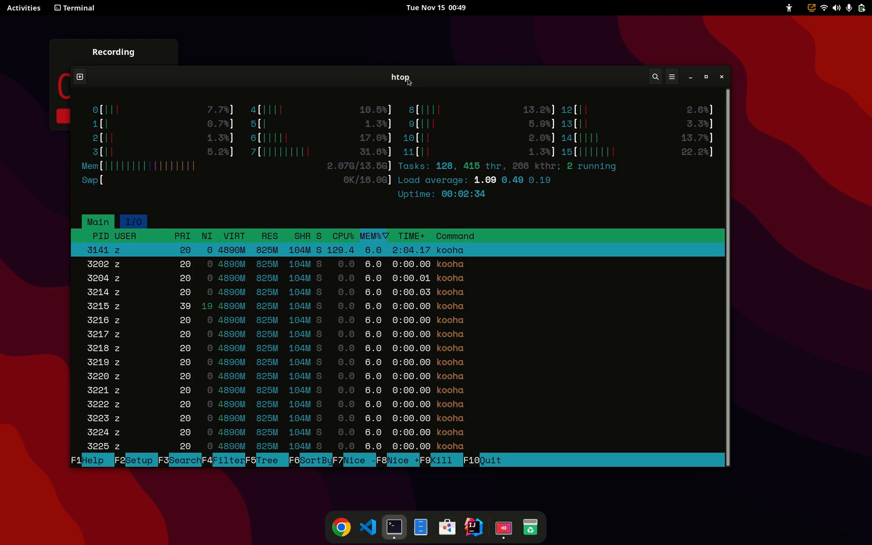
pyautogui.press('q')
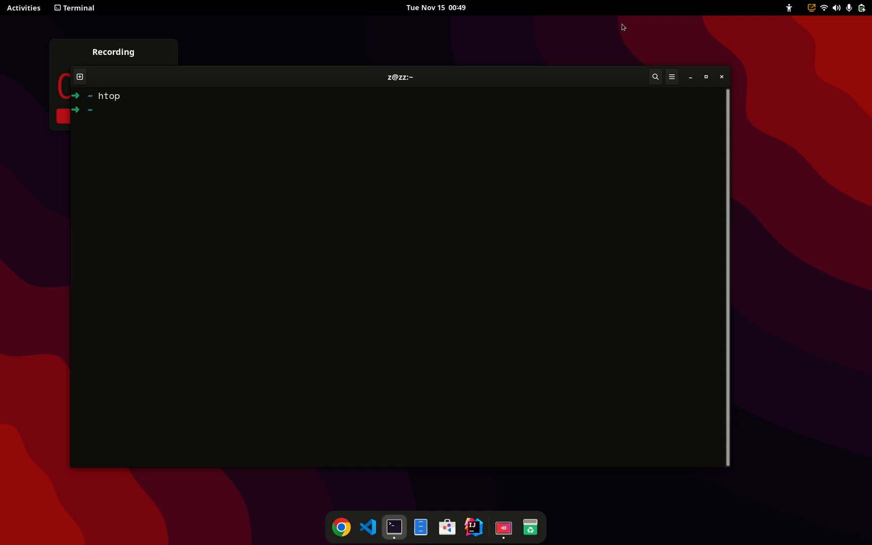
# Try out a few test fragments (dnf --, ya y, sudo *.) at the prompt and clear them
pyautogui.write('dnf')
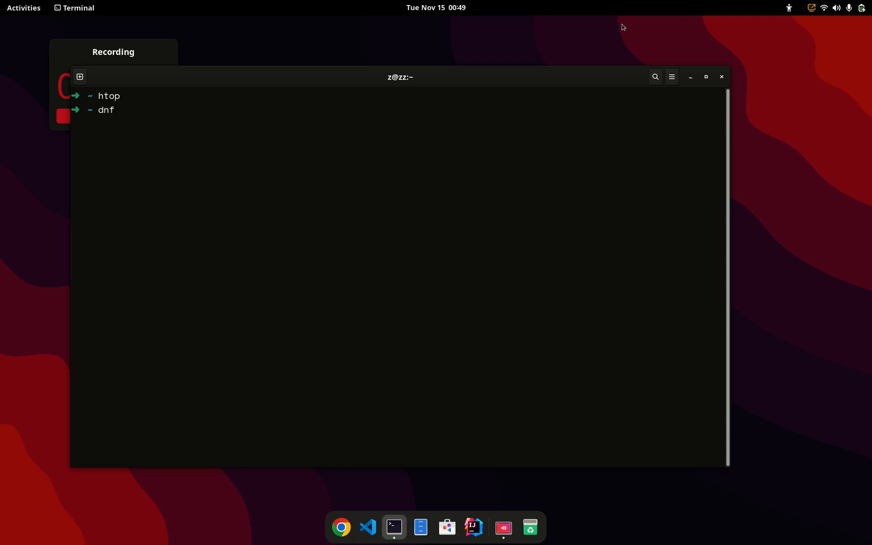
pyautogui.write('--')
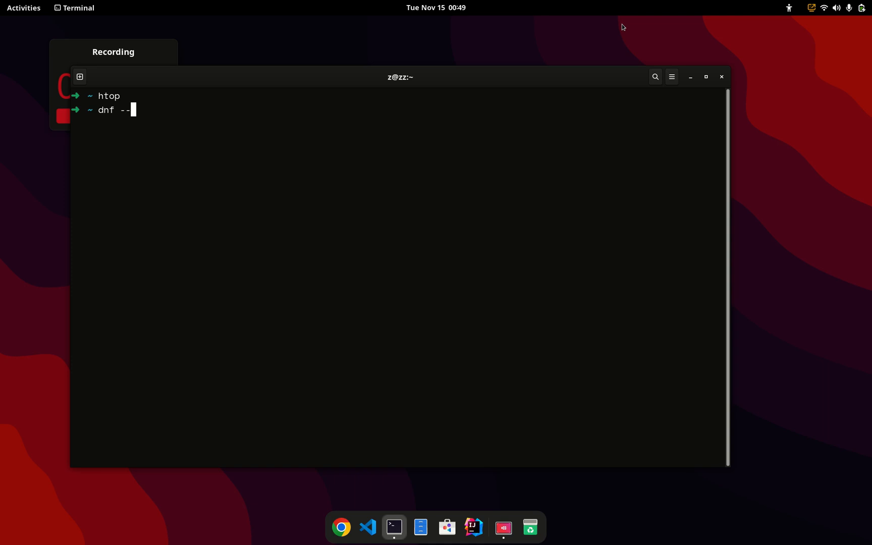
pyautogui.write('>')
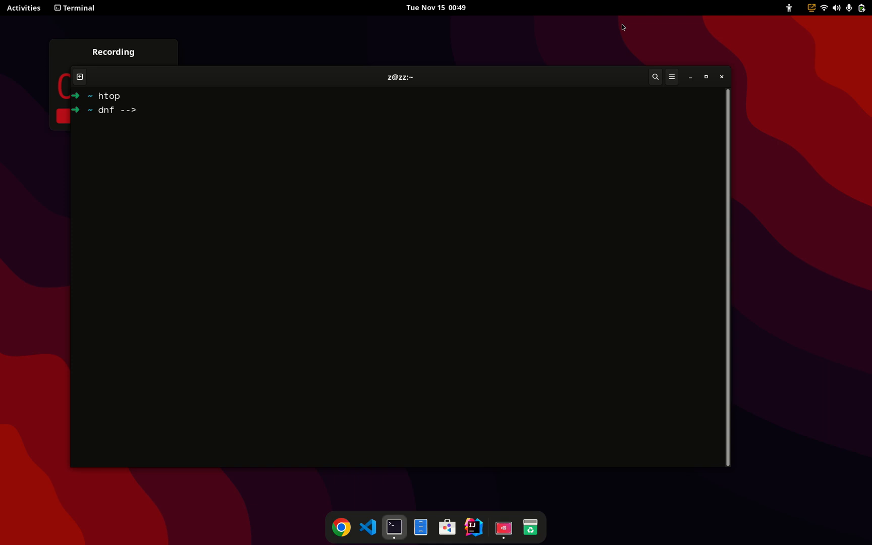
pyautogui.write('ya')
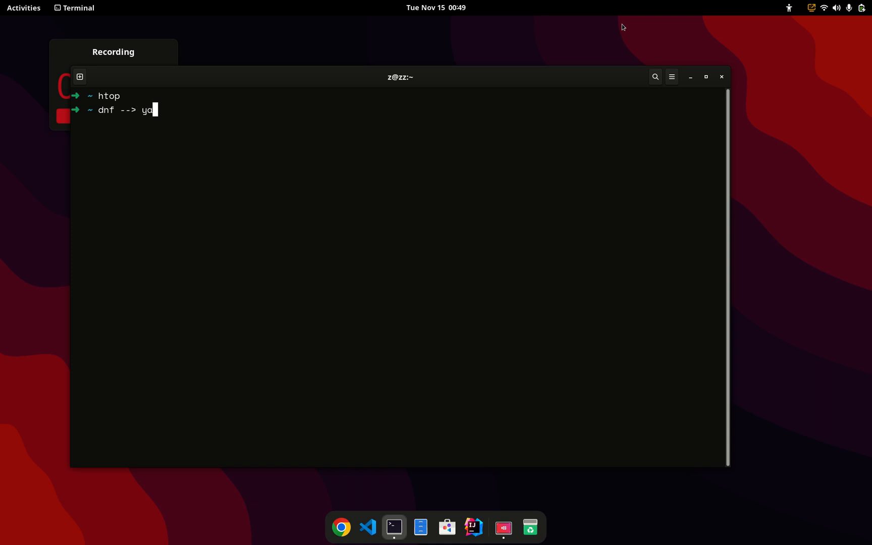
pyautogui.write('y')
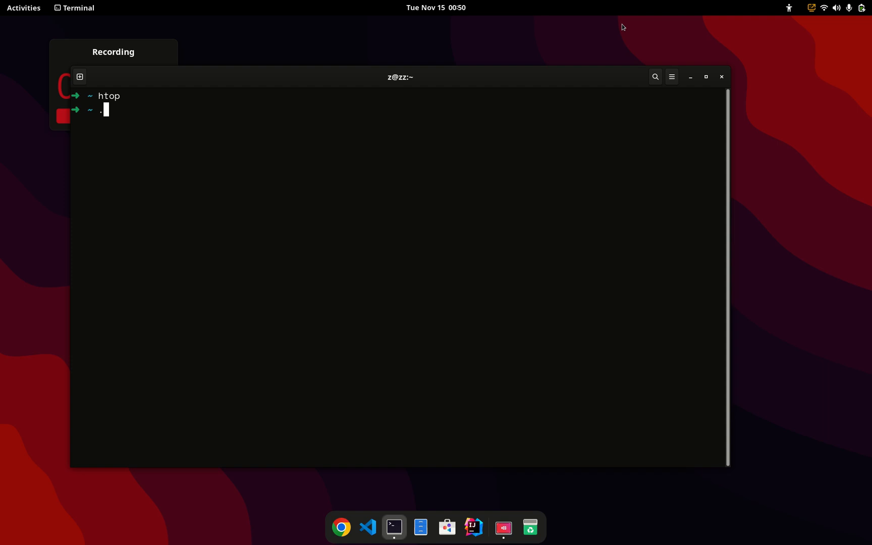
pyautogui.write('sudo rpm -i')
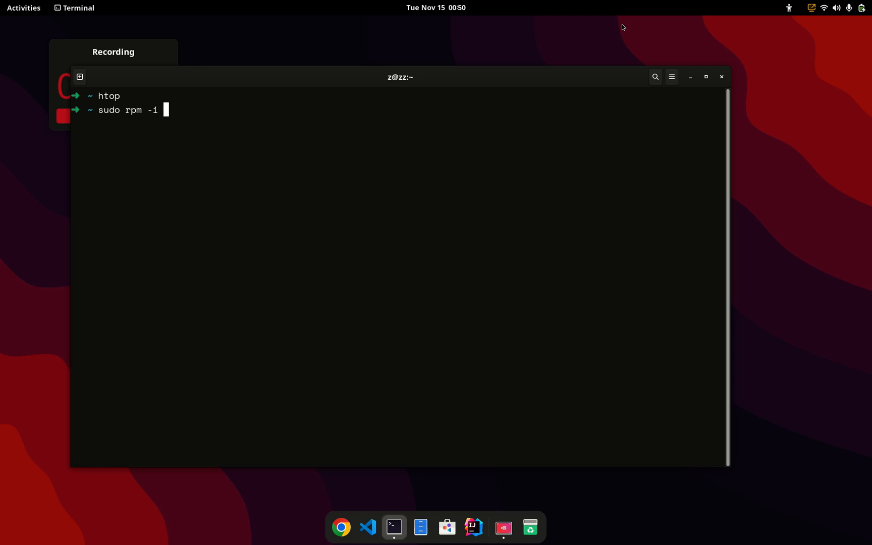
pyautogui.write('*.')
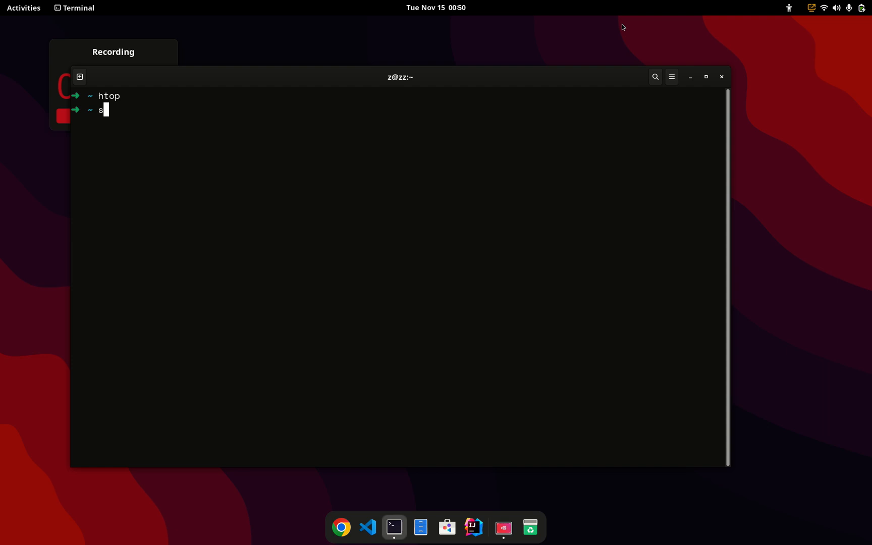
pyautogui.press('BackSpace')
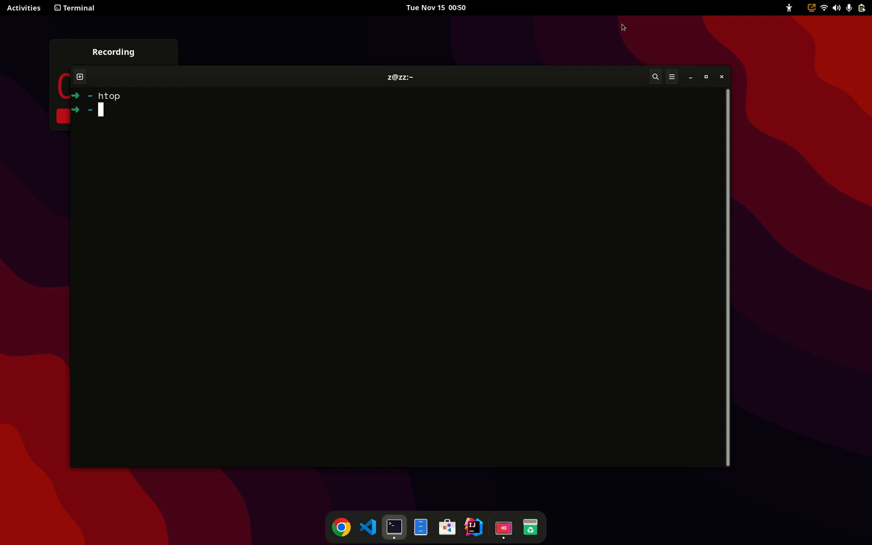
# Abandon a 'sudo yay install package-na' attempt and begin entering 'sudo dnf install'
pyautogui.write('sudo')
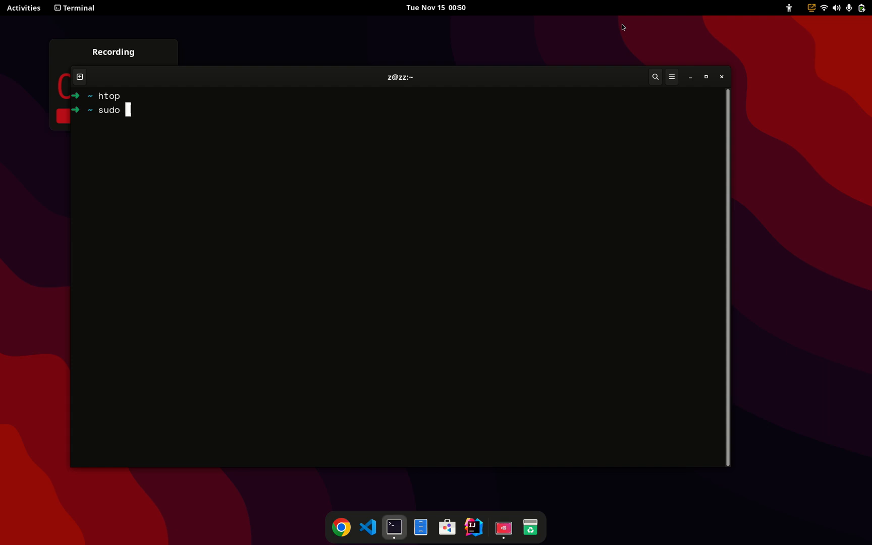
pyautogui.write('yay install')
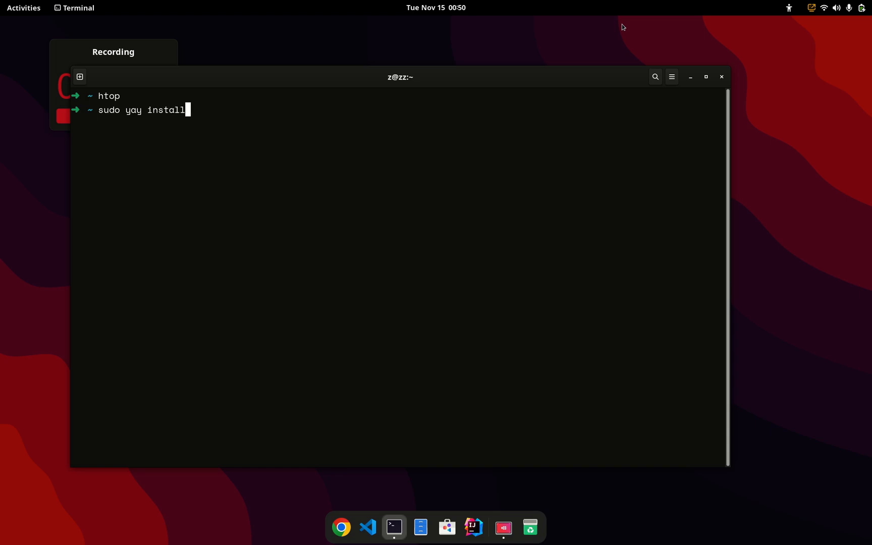
pyautogui.write('package-na')
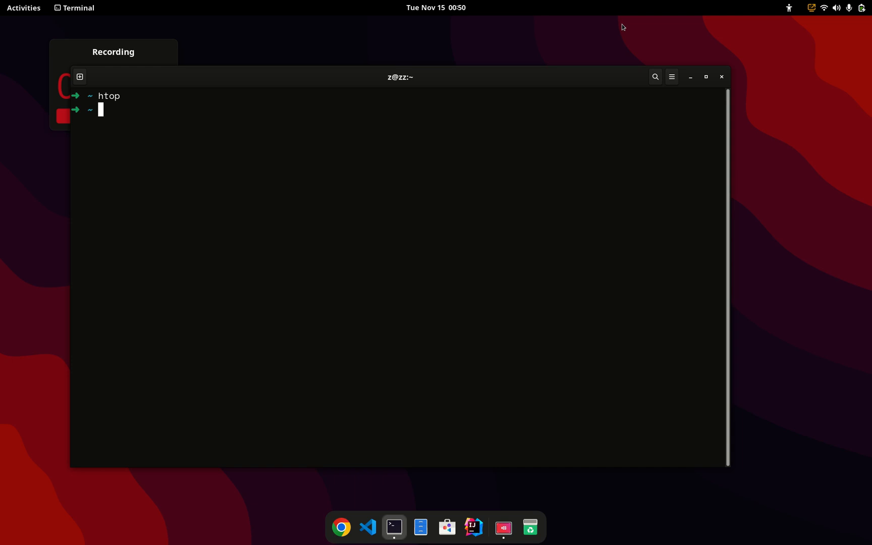
pyautogui.write('sudo d')
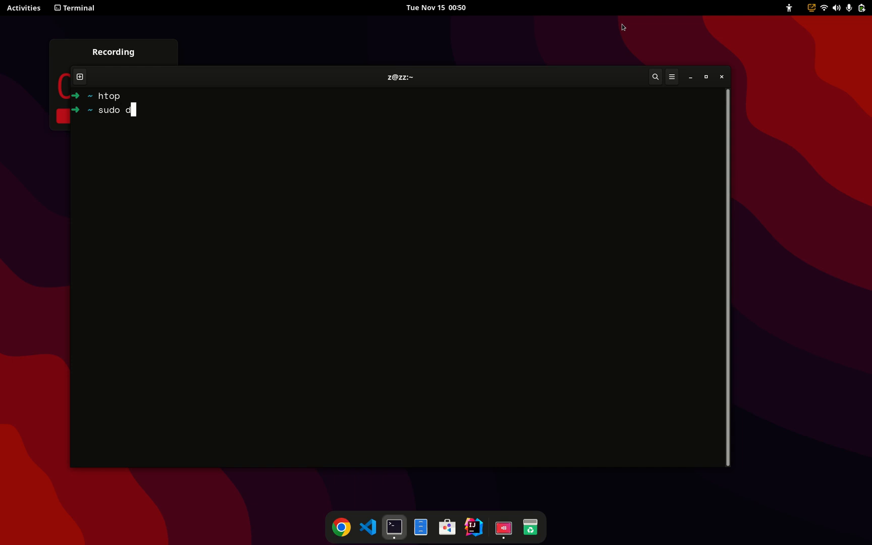
pyautogui.write('nf install')
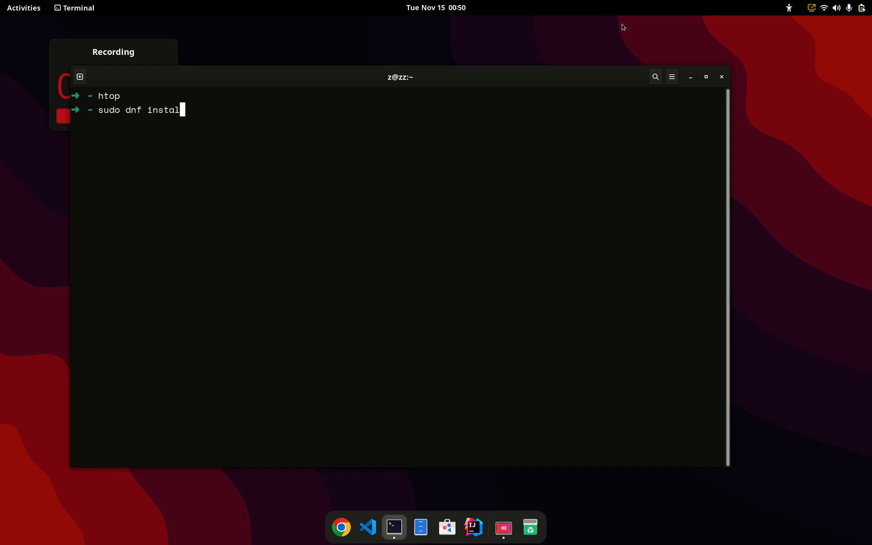
# Run 'sudo dnf install vlc', supply the password and answer y so VLC and 40 dependencies install
pyautogui.write('vlc')
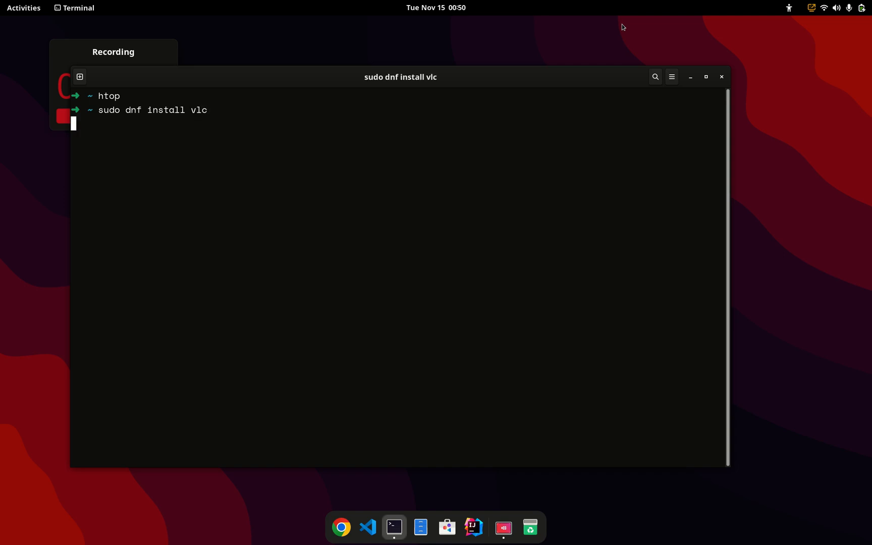
pyautogui.press('Return')
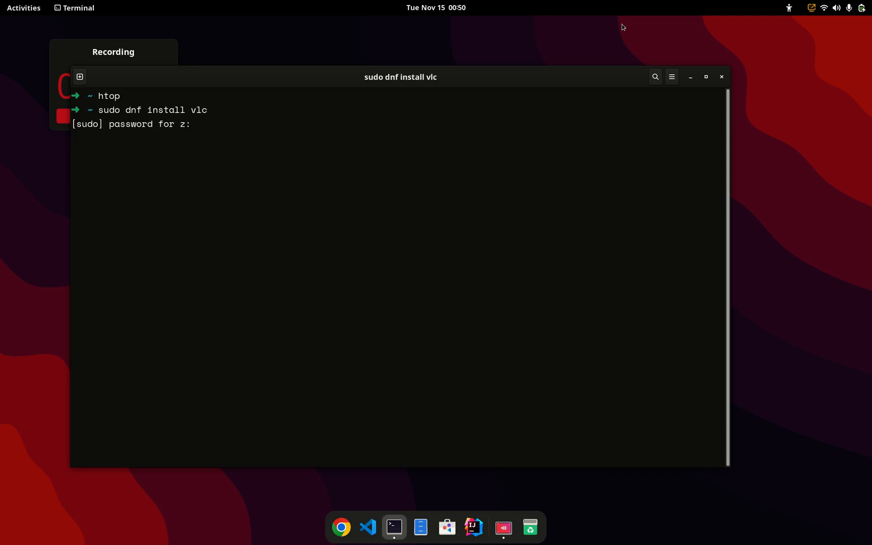
pyautogui.press('Return')
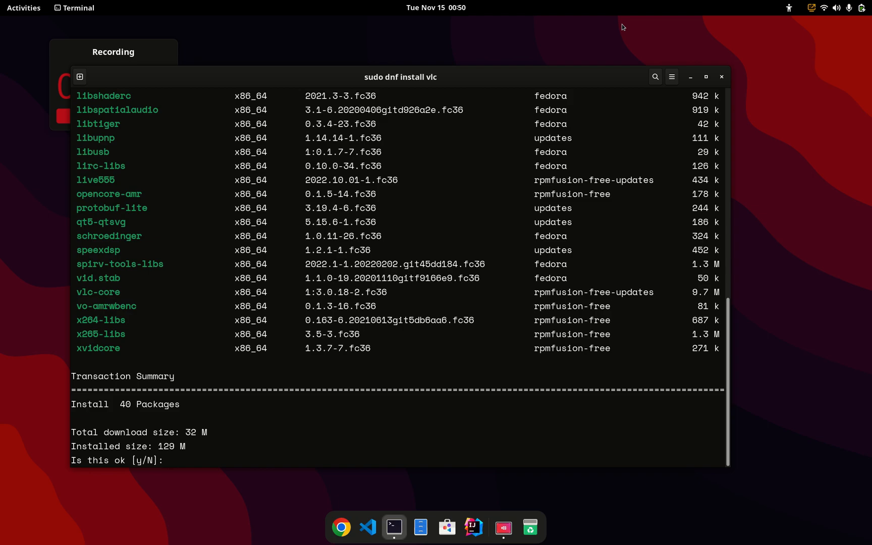
pyautogui.write('y')
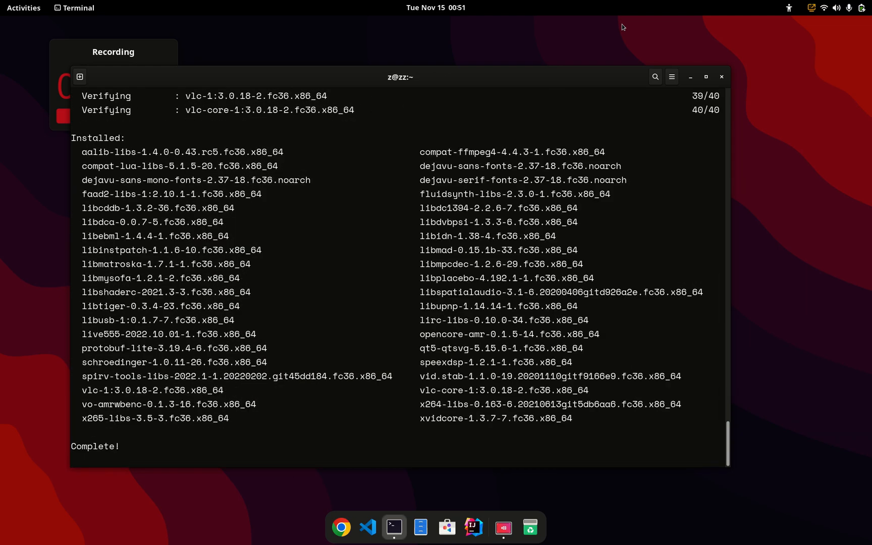
pyautogui.press('Return')
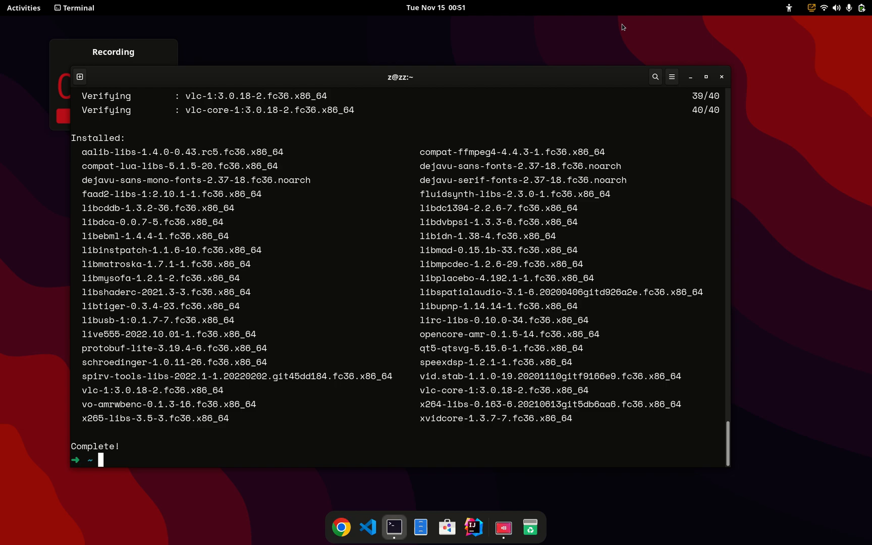
# Run 'sudo dnf remove vlc' and follow the removal output to Complete!, then launch the Software store
pyautogui.write('sudo d')
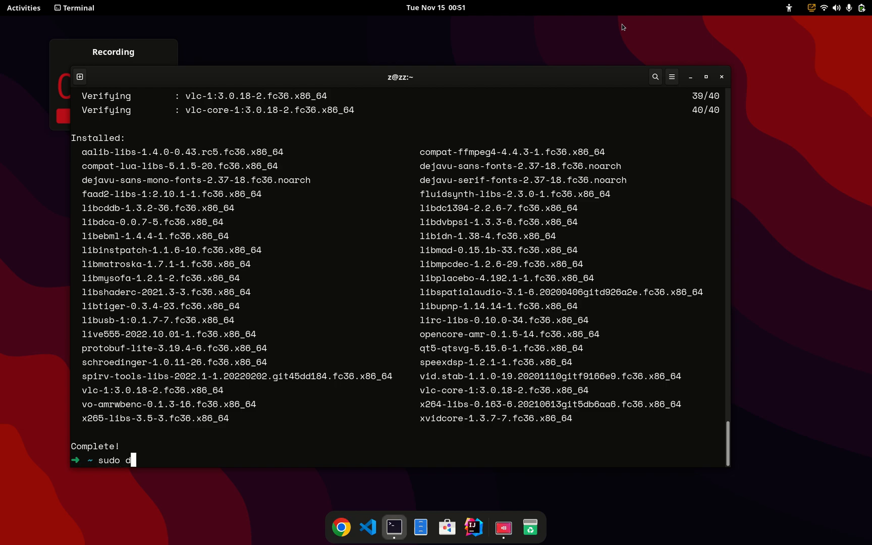
pyautogui.write('nf re')
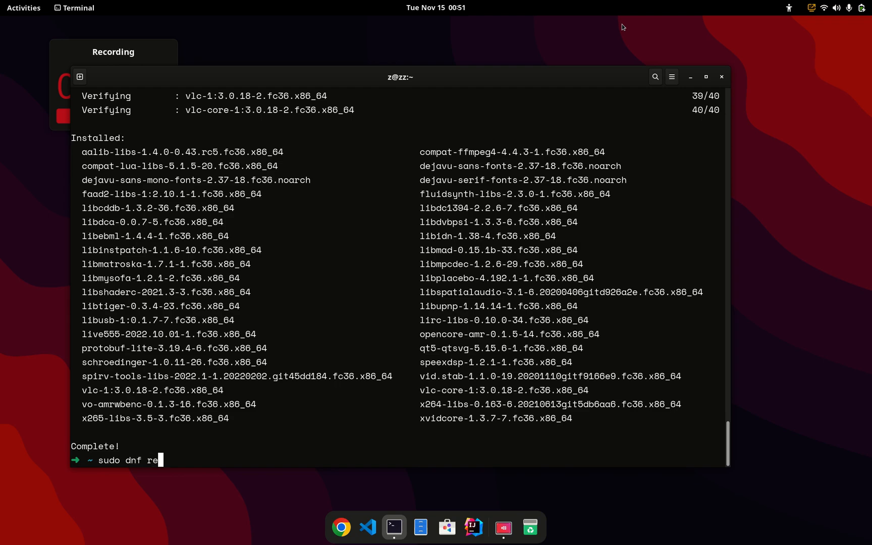
pyautogui.write('move vlc')
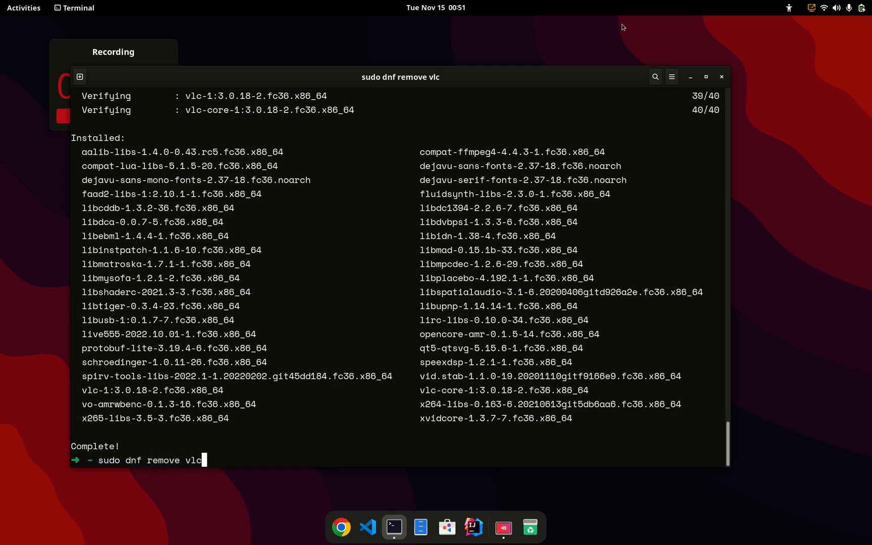
pyautogui.press('Return')
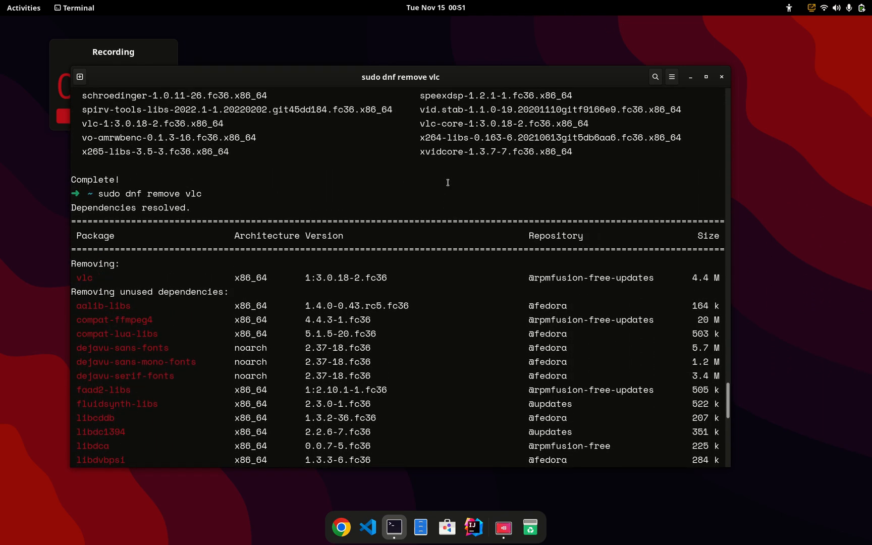
pyautogui.scroll(-3)
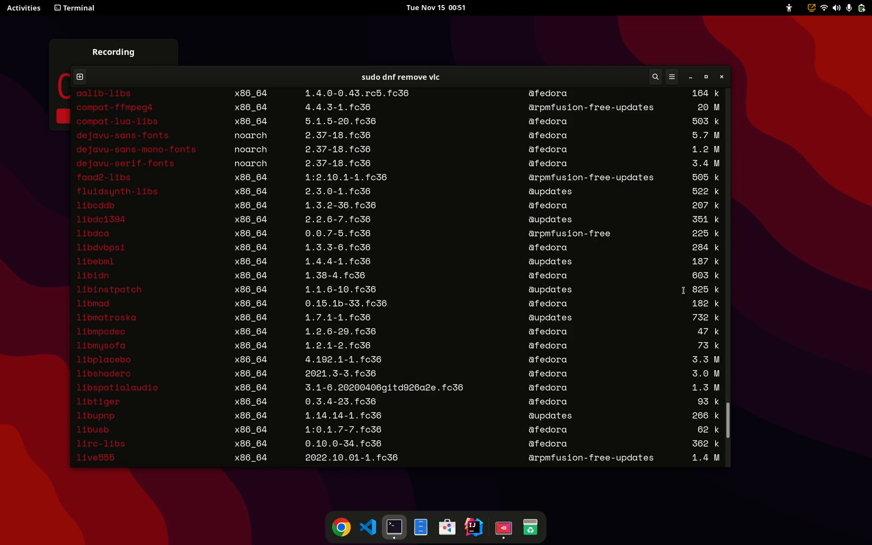
pyautogui.scroll(-3)
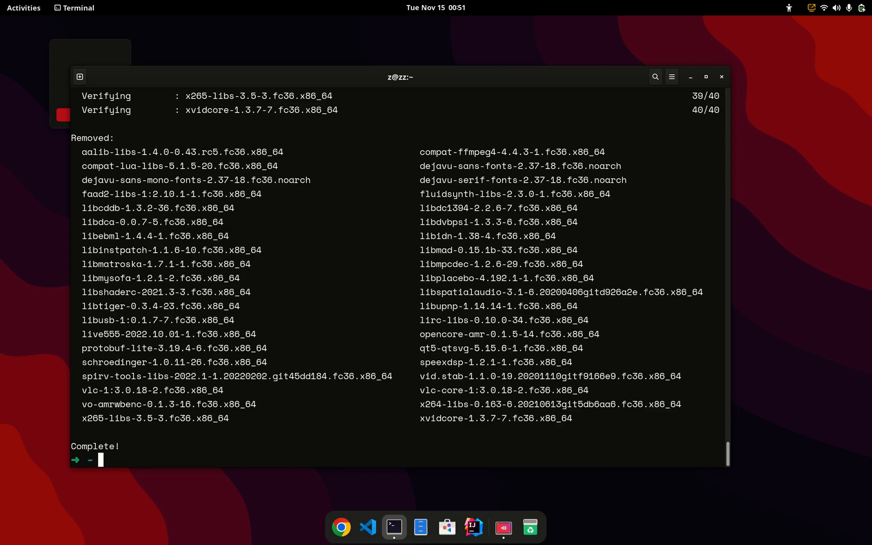
pyautogui.moveTo(582, 467)
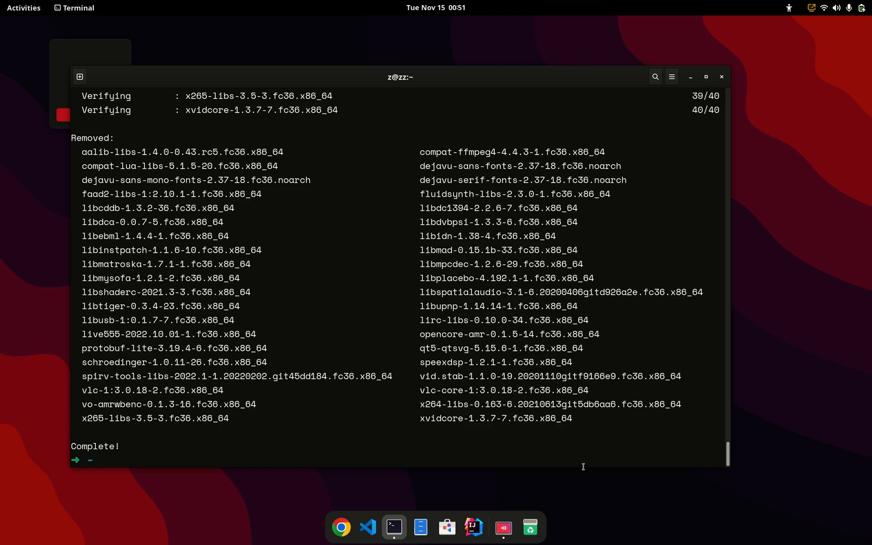
pyautogui.click(446, 526)
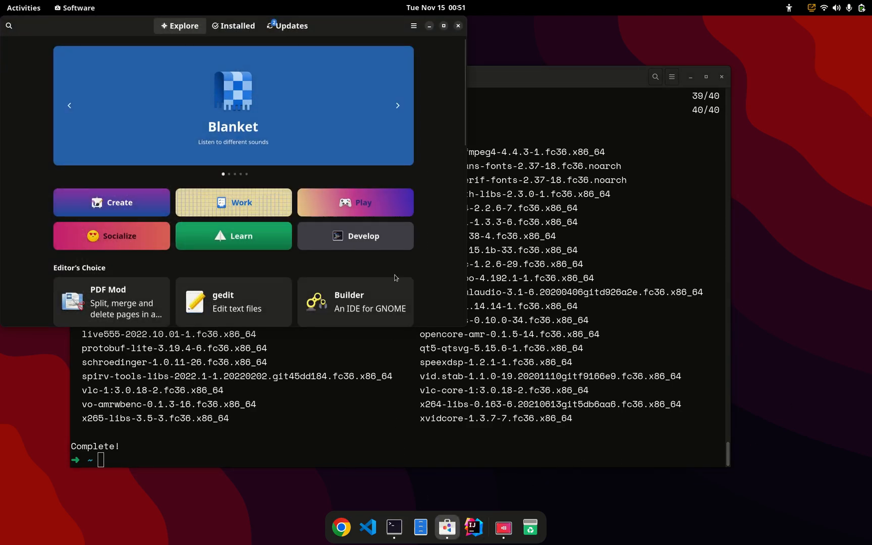
pyautogui.click(413, 25)
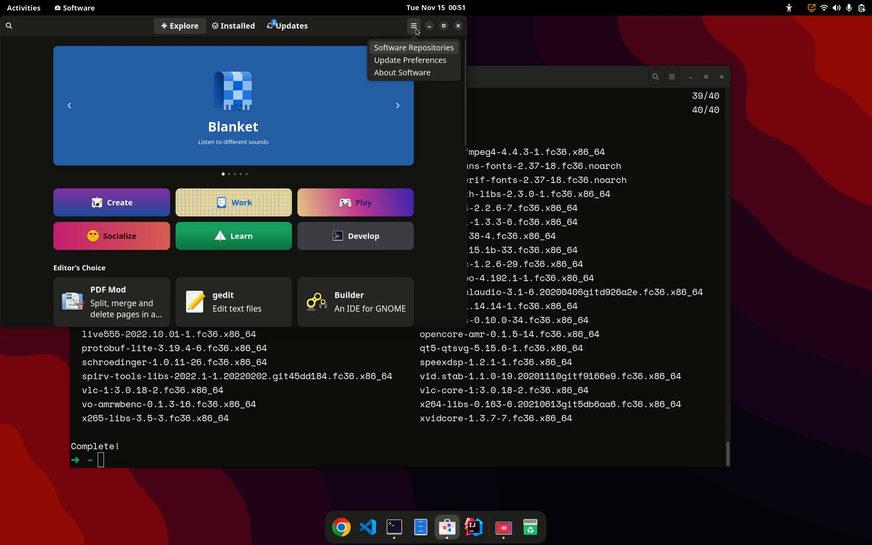
pyautogui.click(413, 48)
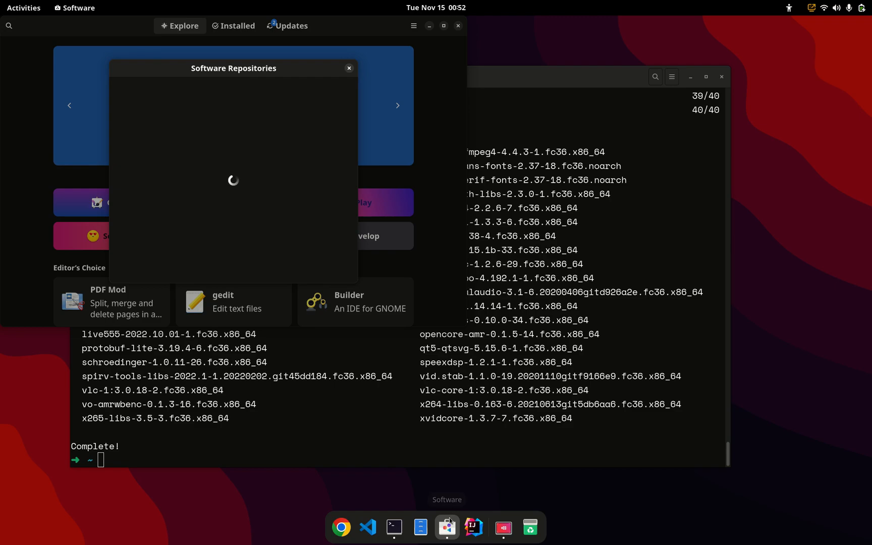
pyautogui.moveTo(319, 205)
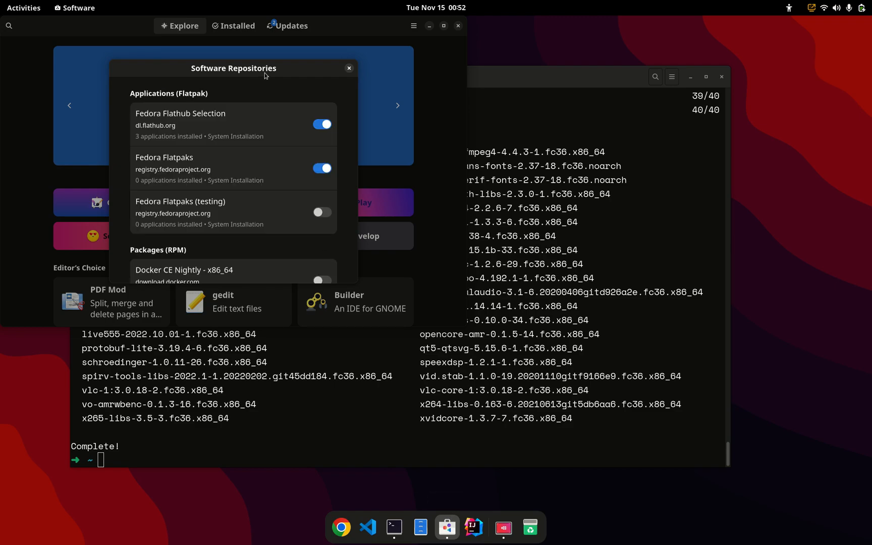
pyautogui.moveTo(230, 98)
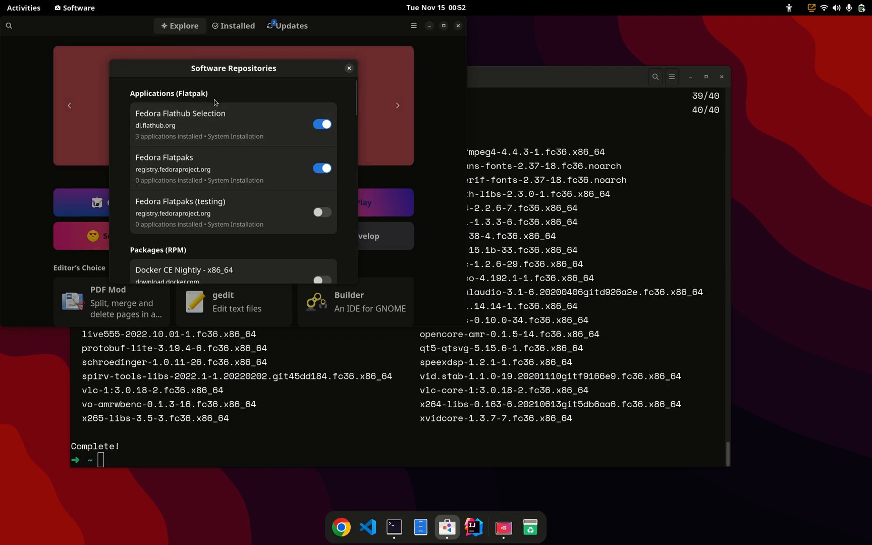
pyautogui.moveTo(226, 116)
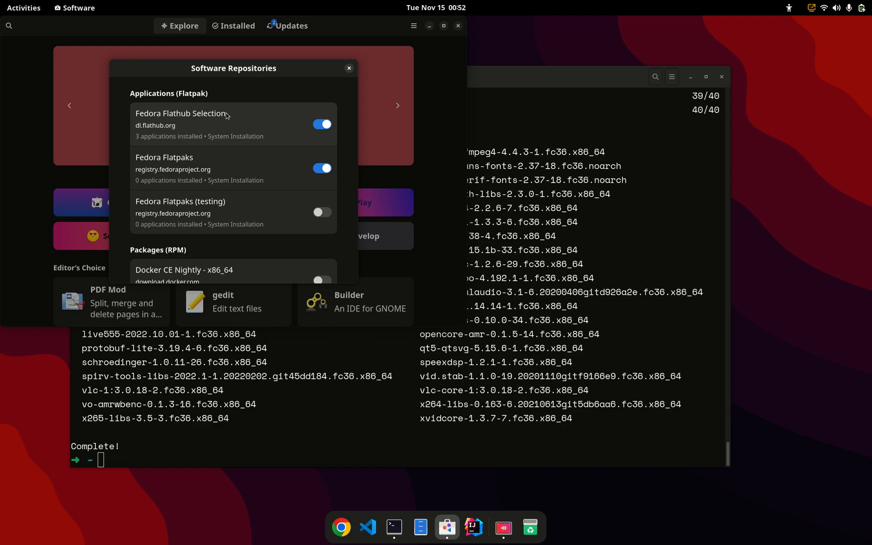
pyautogui.moveTo(234, 140)
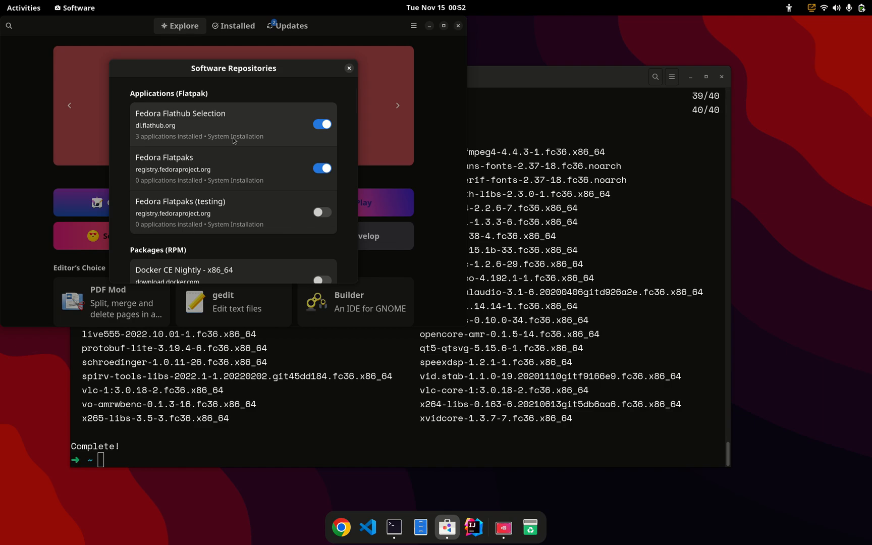
pyautogui.moveTo(237, 167)
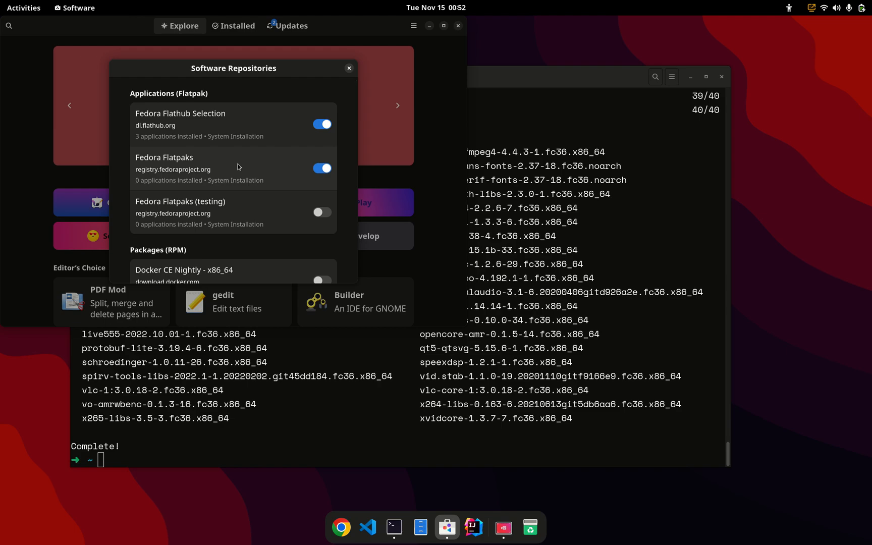
pyautogui.scroll(-3)
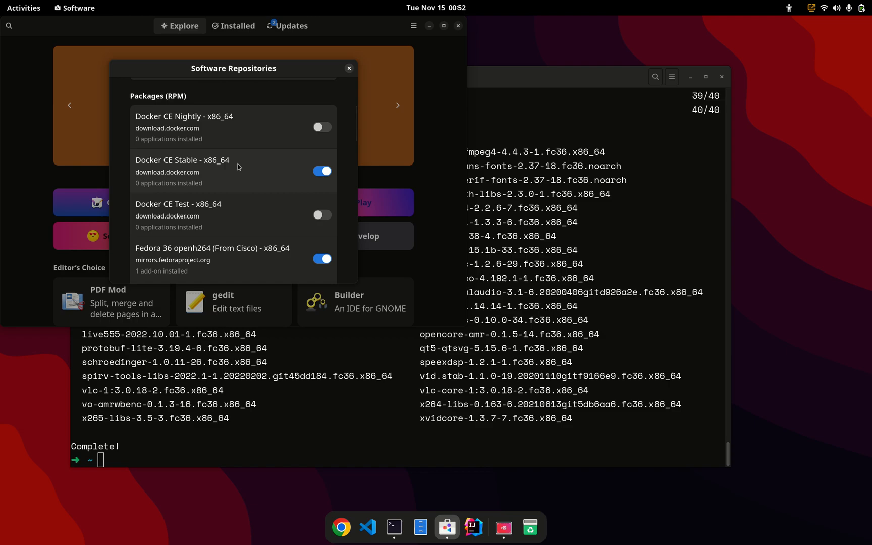
pyautogui.scroll(-3)
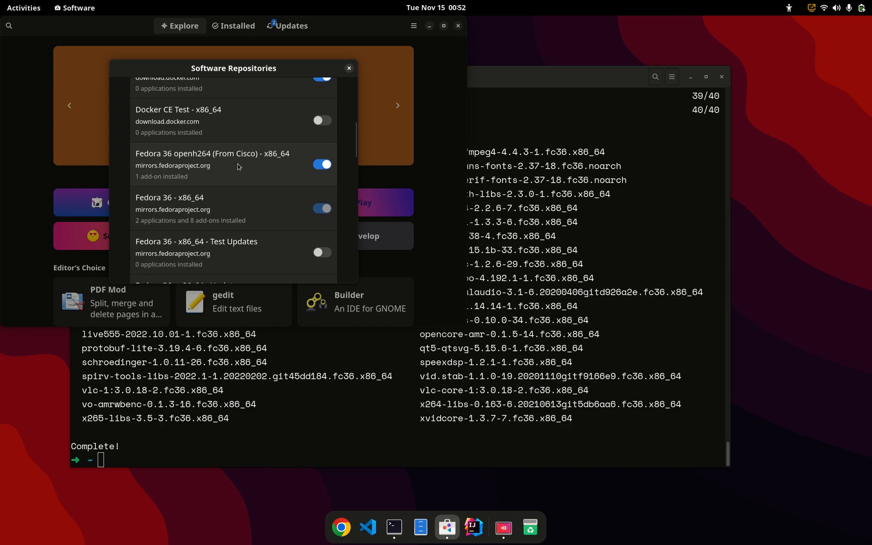
pyautogui.scroll(-3)
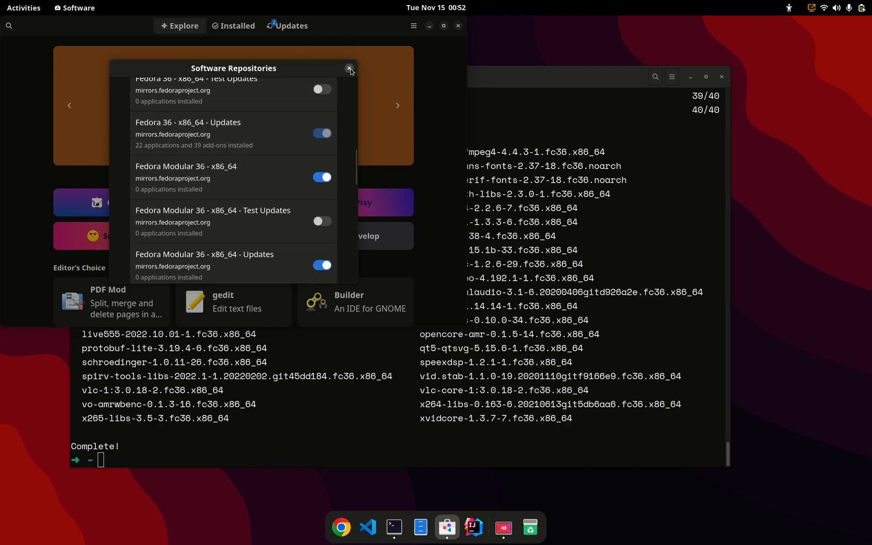
pyautogui.click(349, 68)
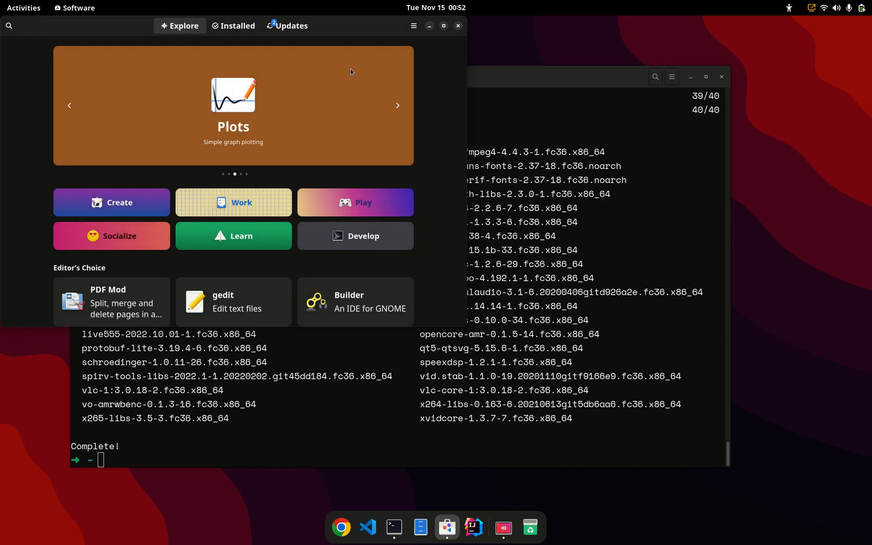
pyautogui.moveTo(448, 527)
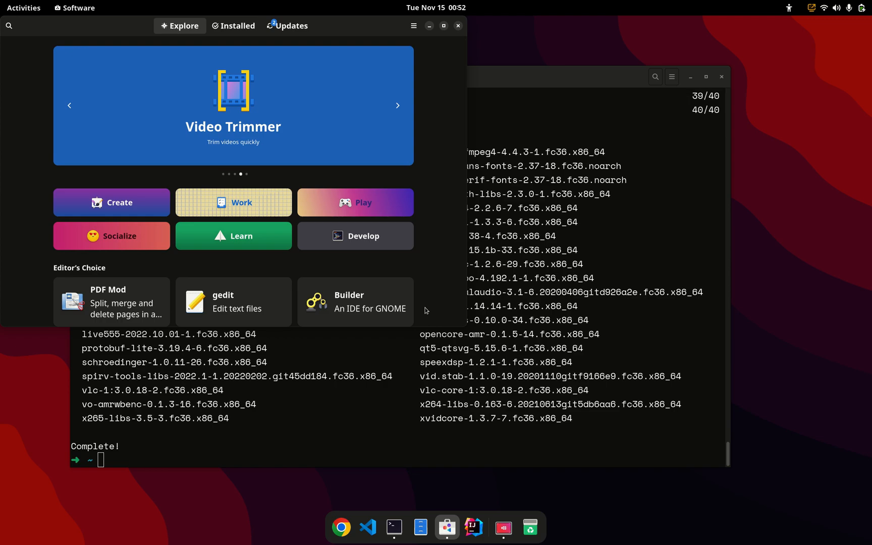
# Search the store for 'chrome' and 'vscode', clear the search, and close Software
pyautogui.write('chrome')
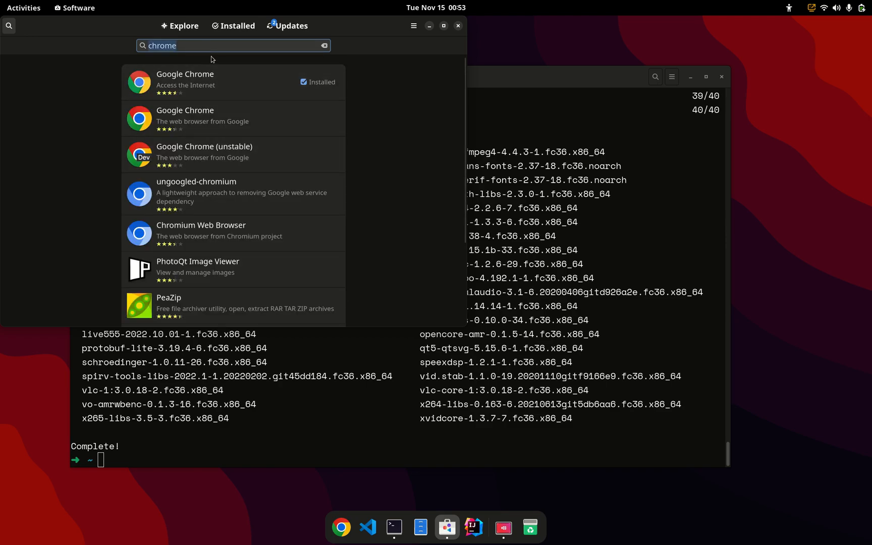
pyautogui.write('vscode')
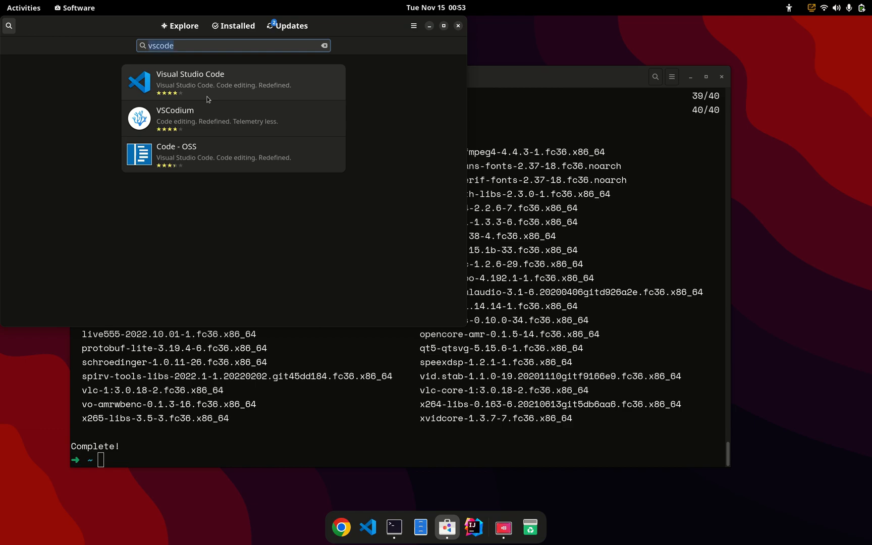
pyautogui.click(323, 46)
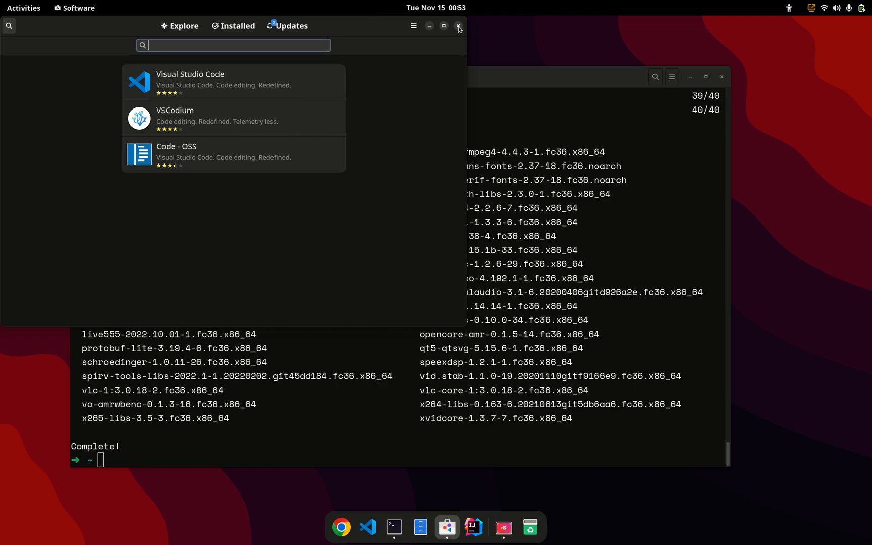
pyautogui.click(457, 25)
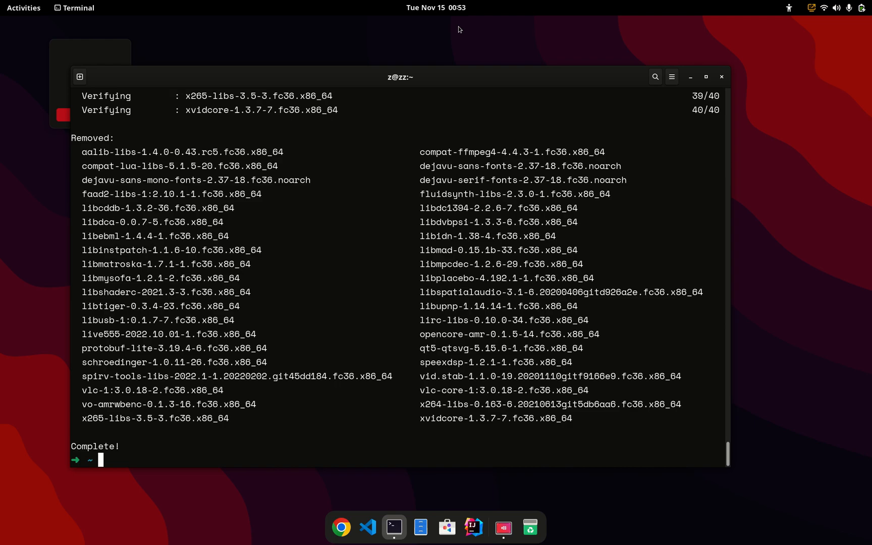
pyautogui.click(501, 527)
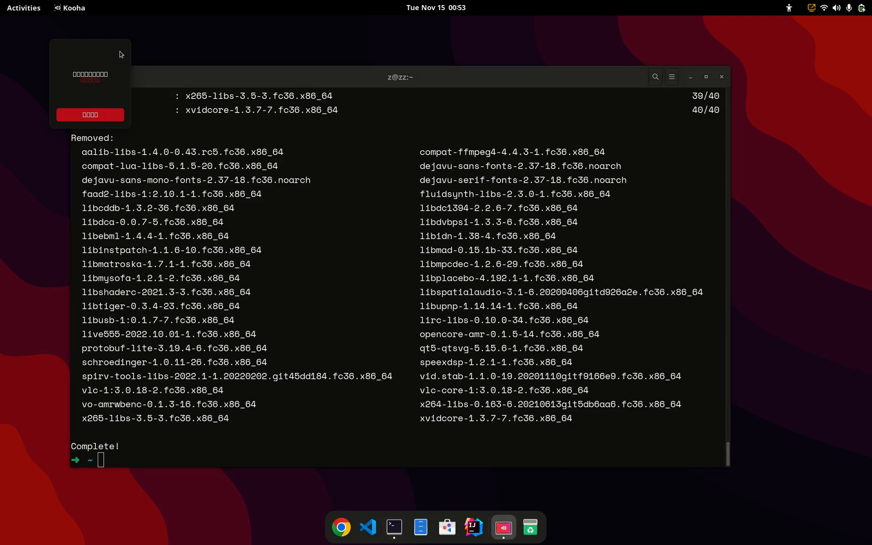
pyautogui.moveTo(192, 89)
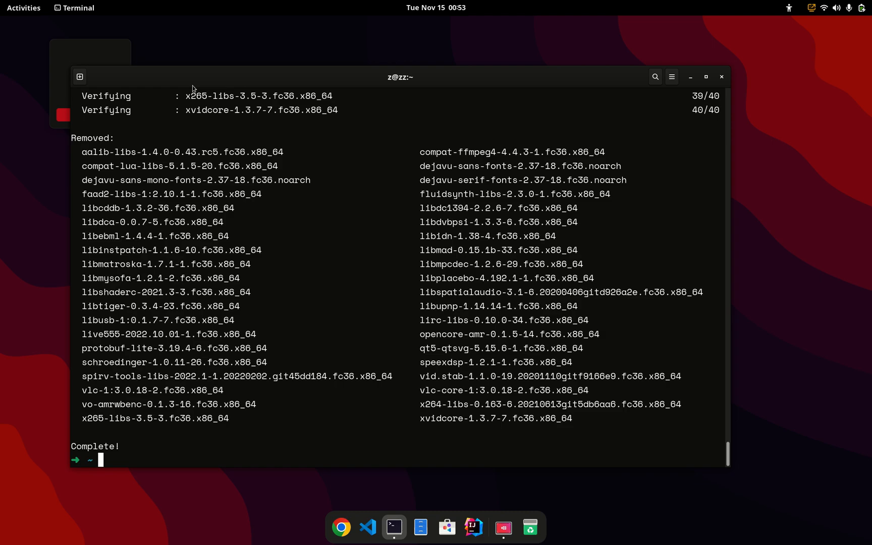
pyautogui.moveTo(655, 4)
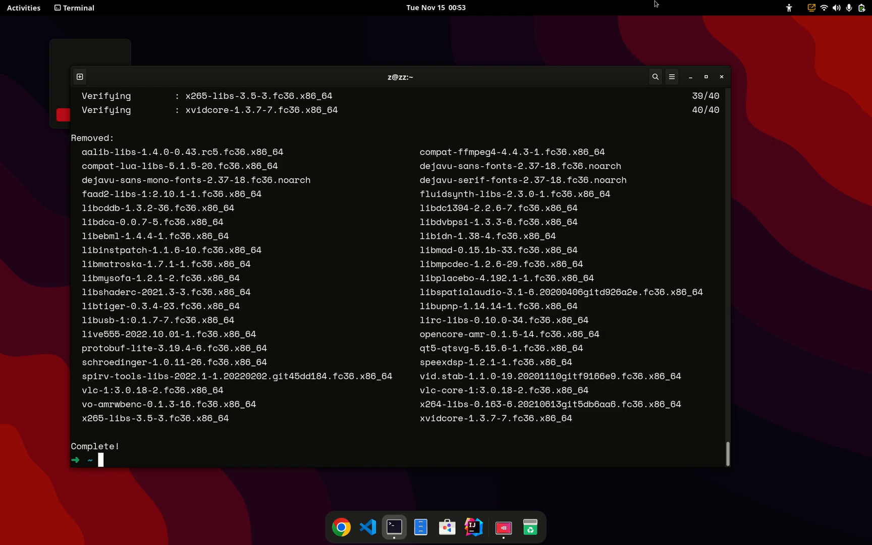
pyautogui.click(848, 7)
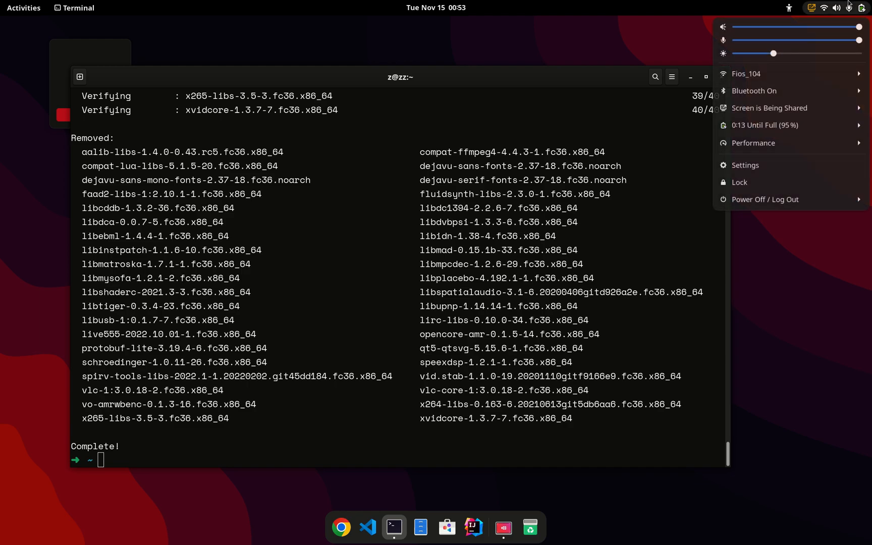
pyautogui.click(753, 143)
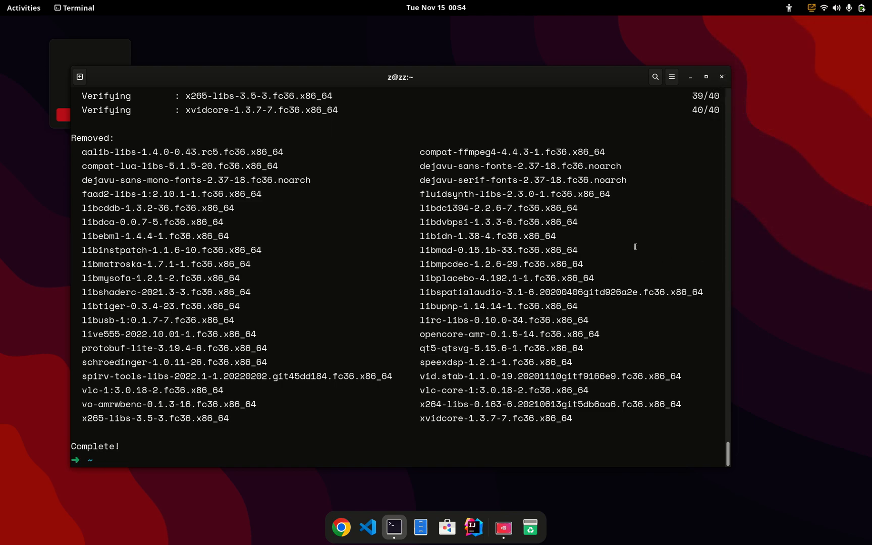
pyautogui.click(836, 9)
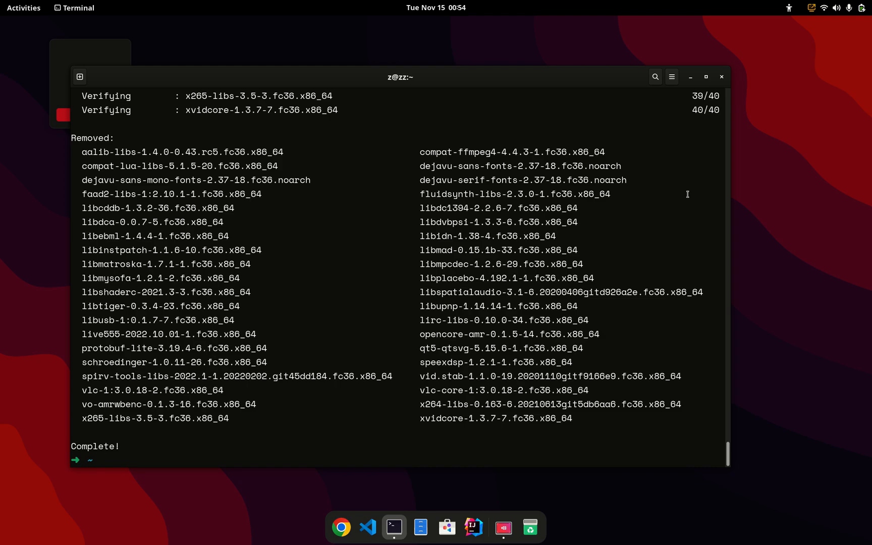
# Clear the terminal screen, run htop again, and bring up the Activities overview
pyautogui.write('clear')
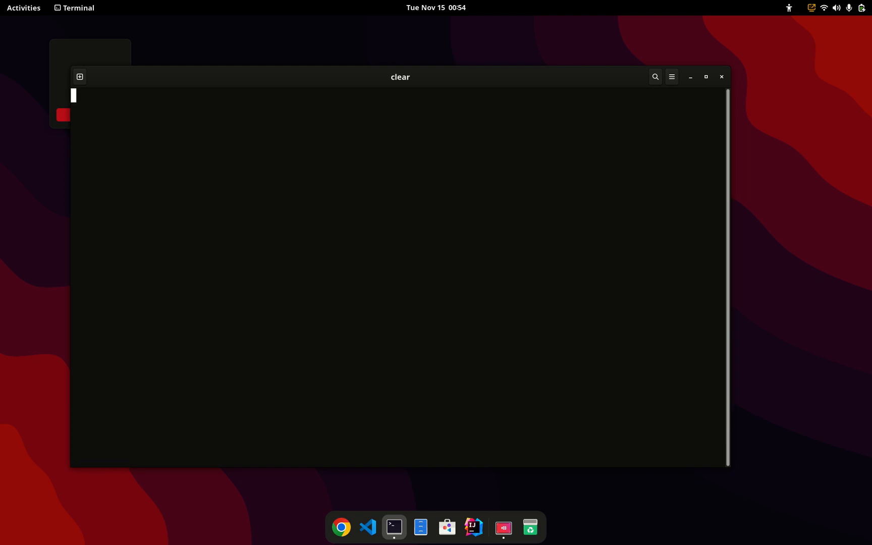
pyautogui.write('htop')
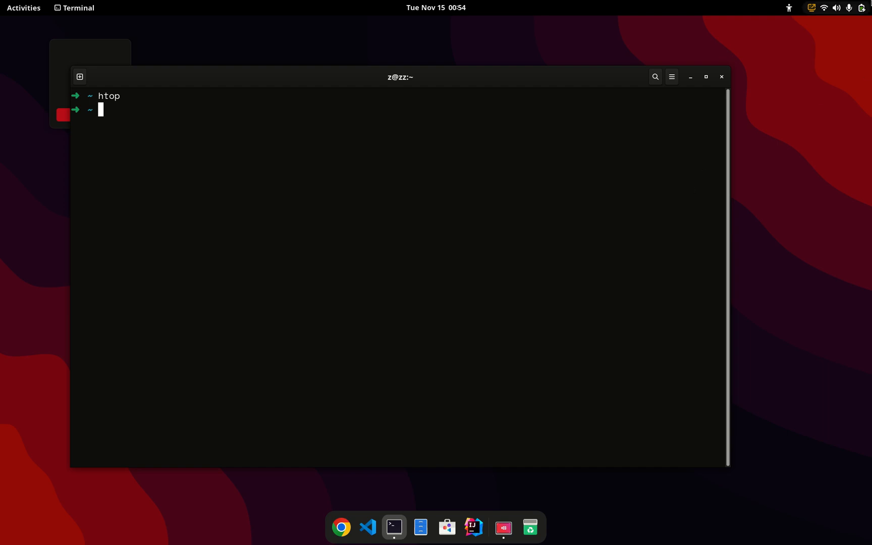
pyautogui.click(836, 8)
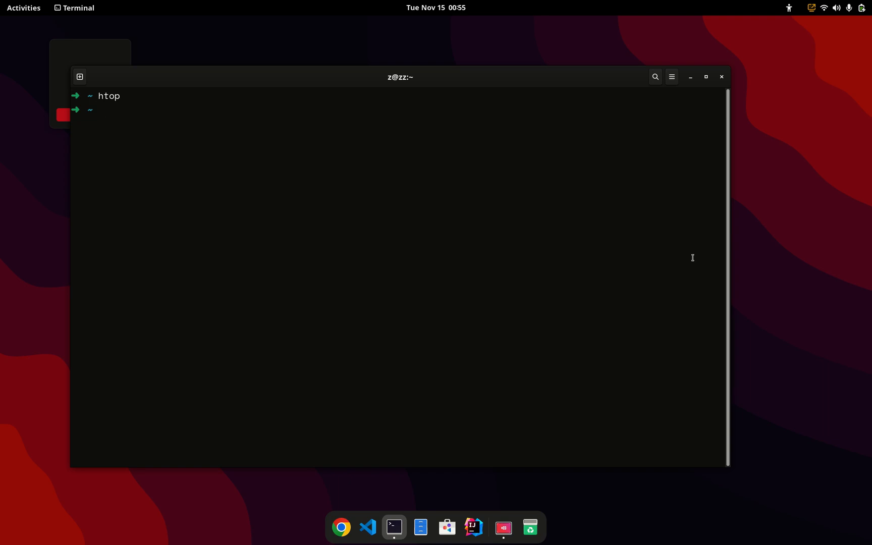
pyautogui.click(23, 8)
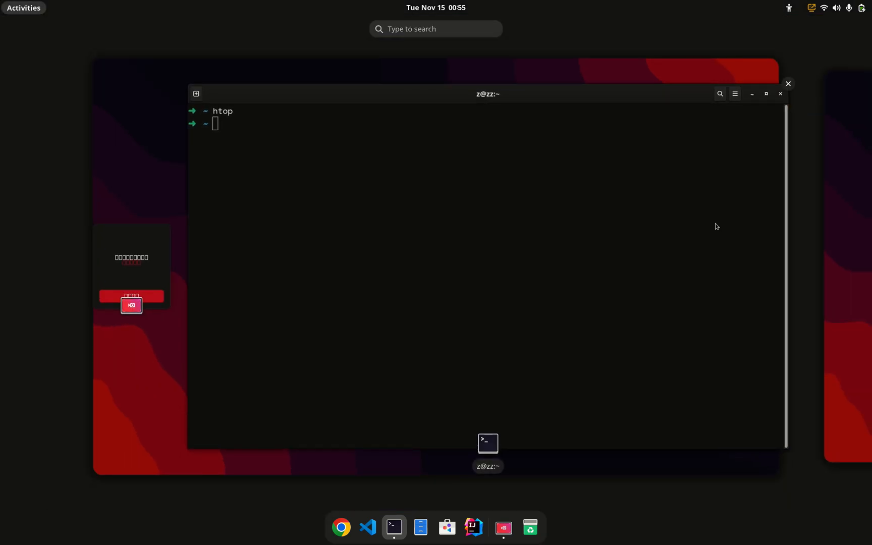
# Bring up the screenshot tool without capturing, then search the overview for 'tw' (Tweaks)
pyautogui.click(503, 526)
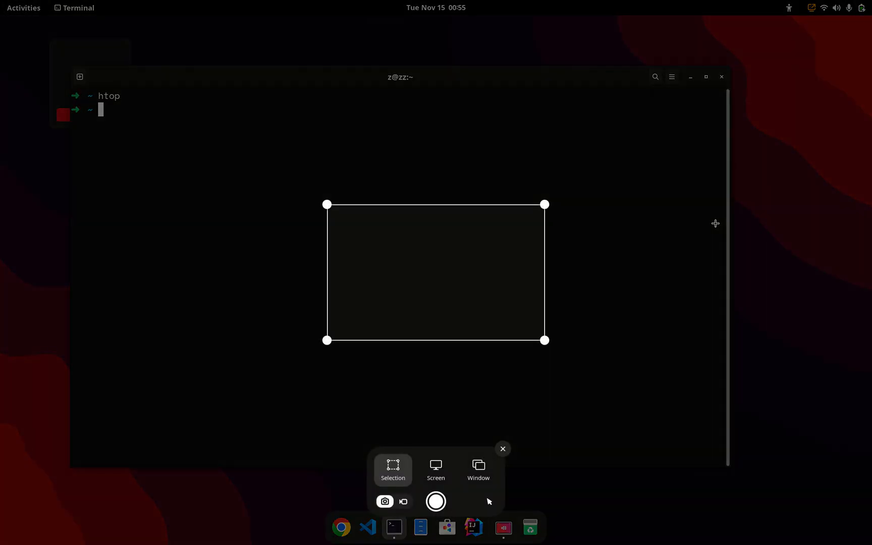
pyautogui.moveTo(673, 352)
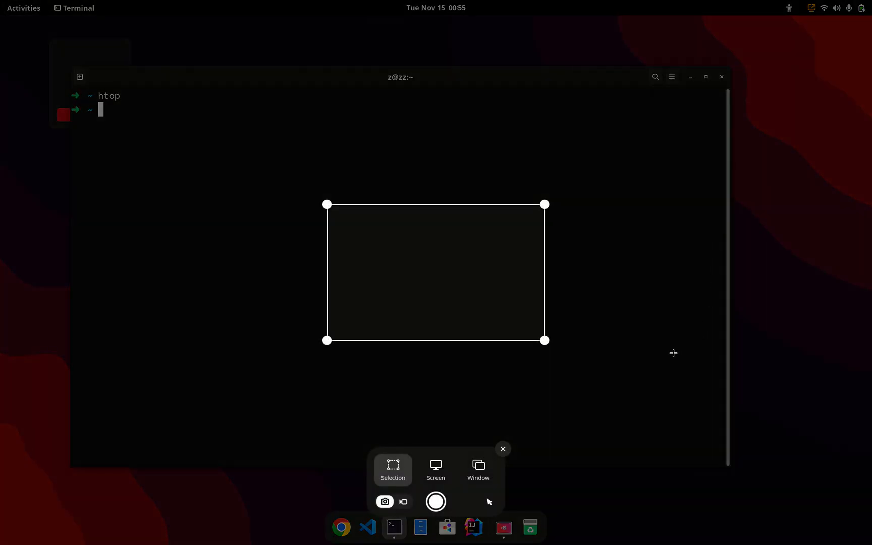
pyautogui.moveTo(403, 500)
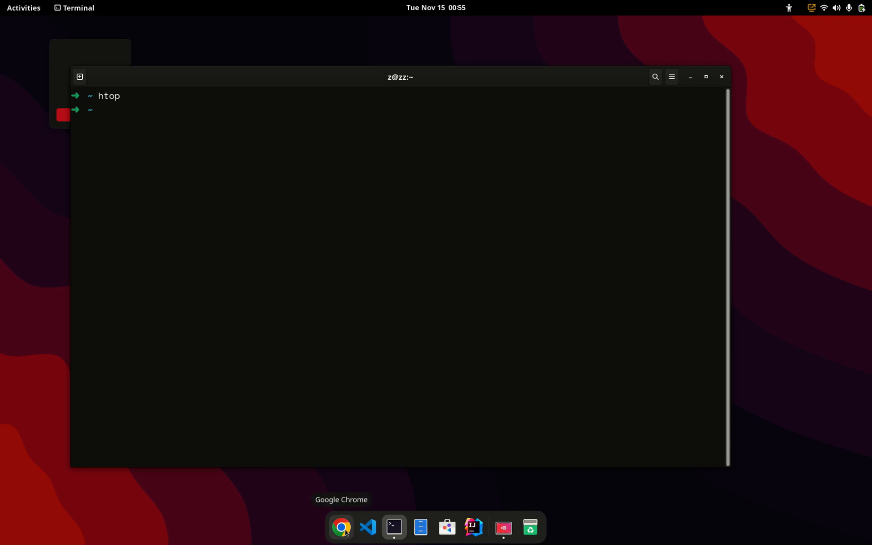
pyautogui.write('tw')
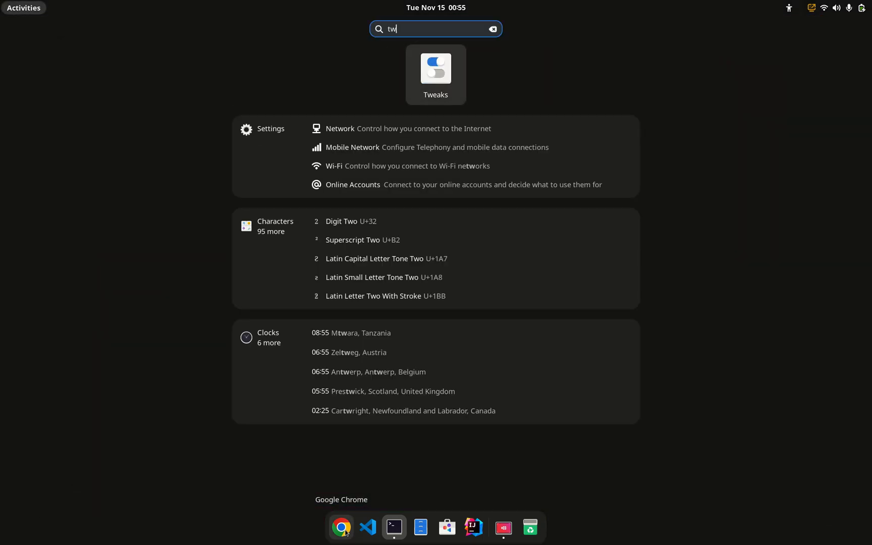
# Launch Settings from the system menu and show it beside the terminal in the overview
pyautogui.click(434, 74)
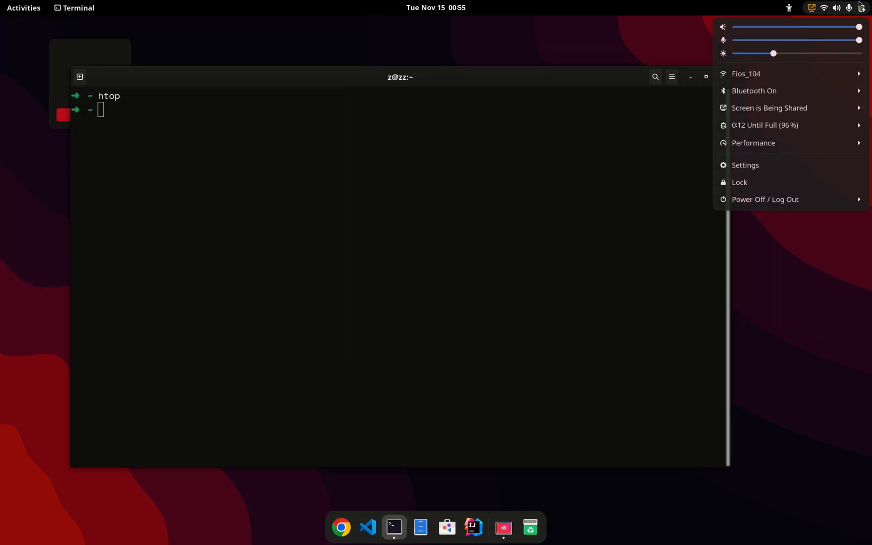
pyautogui.click(745, 166)
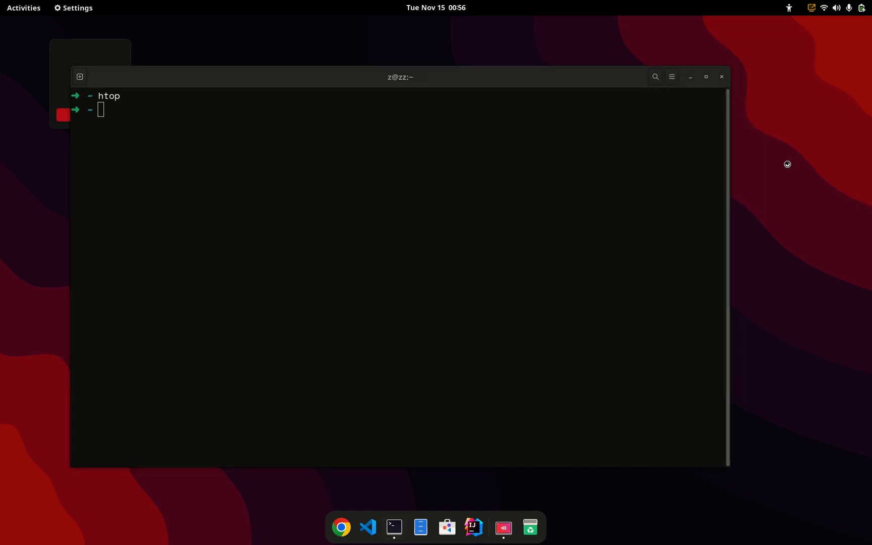
pyautogui.click(72, 8)
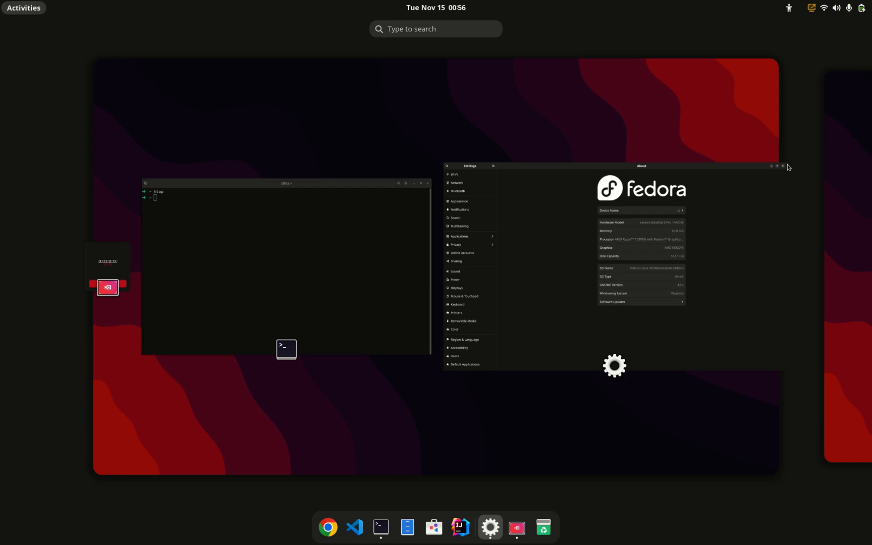
# View the Settings About page for Fedora Linux 36 and close Settings, returning to the terminal
pyautogui.click(23, 7)
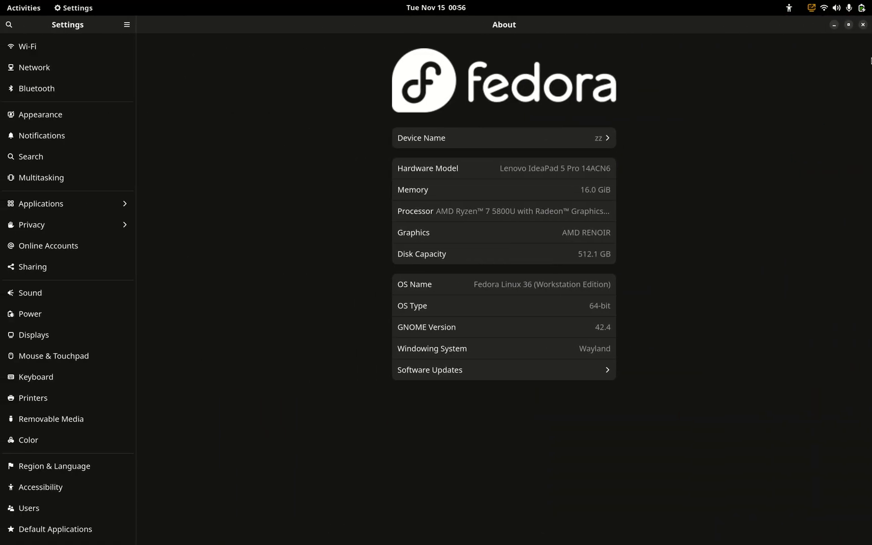
pyautogui.click(393, 527)
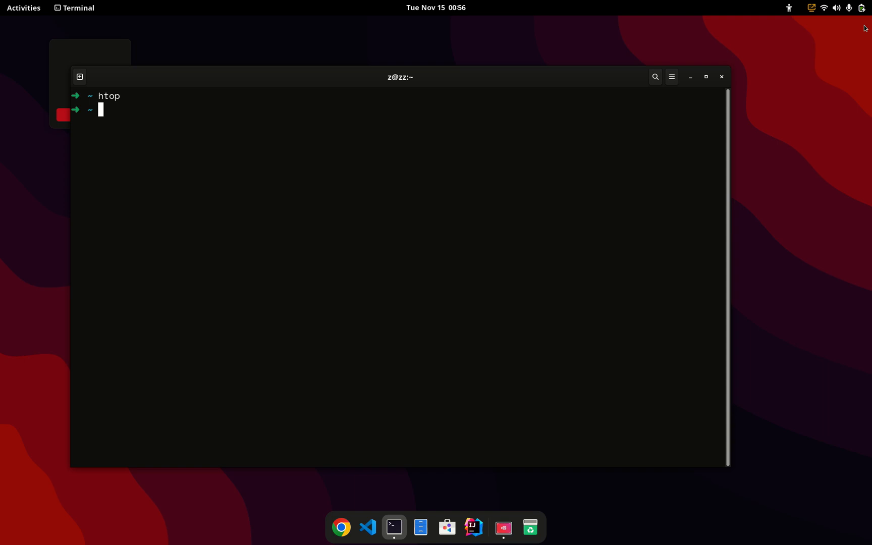
# Run neofetch to show Fedora 36 system info, run htop, then clear the screen
pyautogui.write('neofetch')
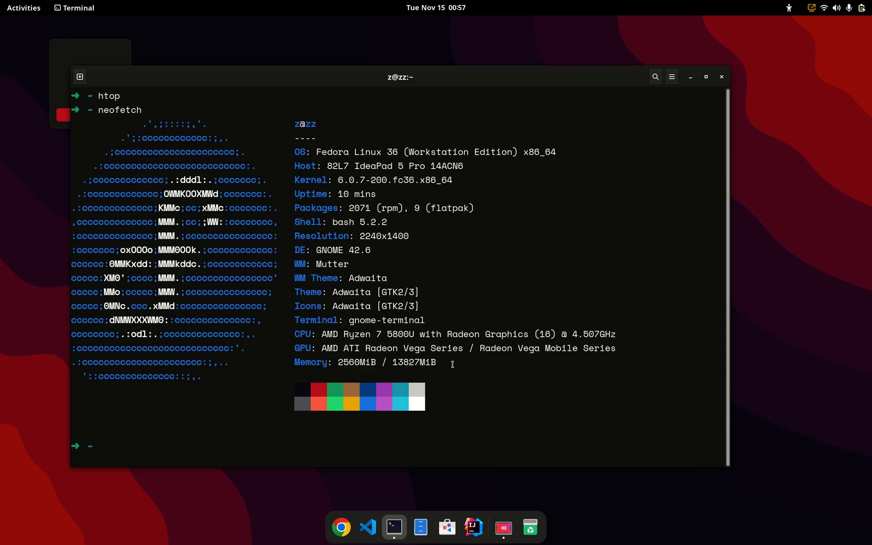
pyautogui.moveTo(472, 527)
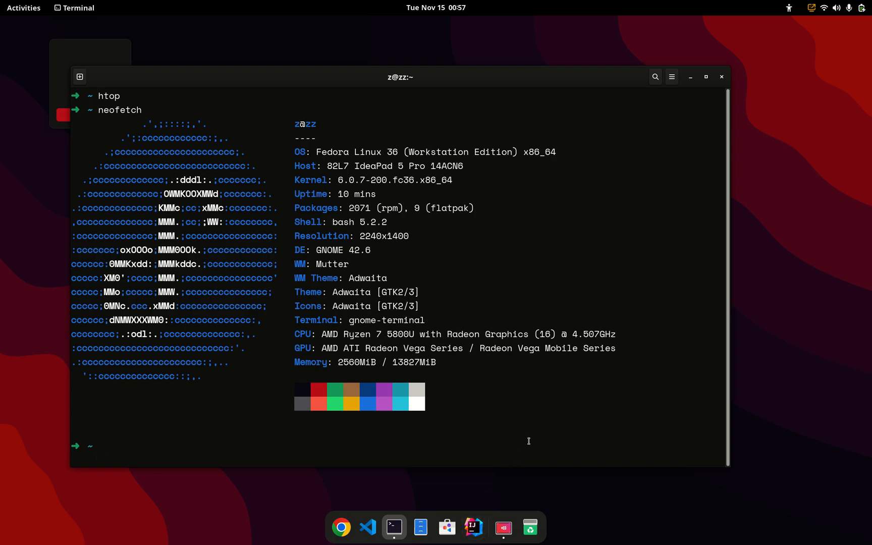
pyautogui.write('htop')
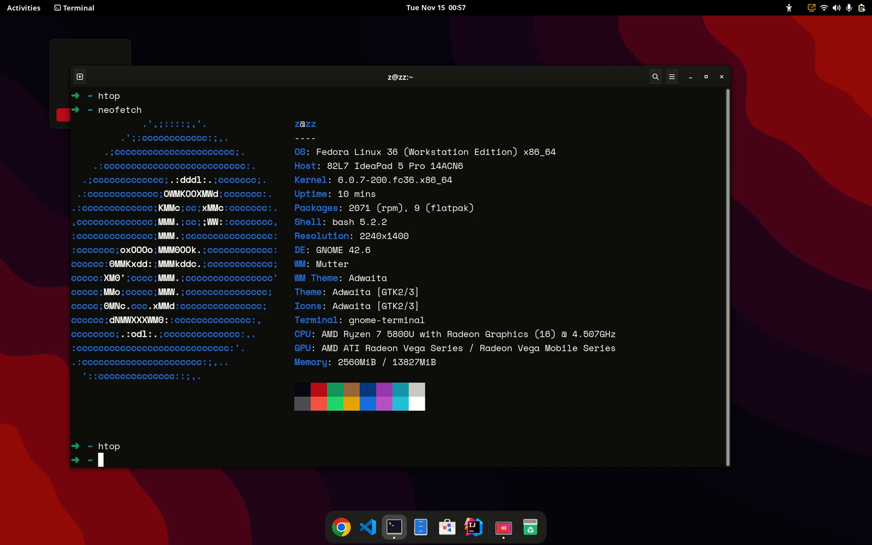
pyautogui.write('cle')
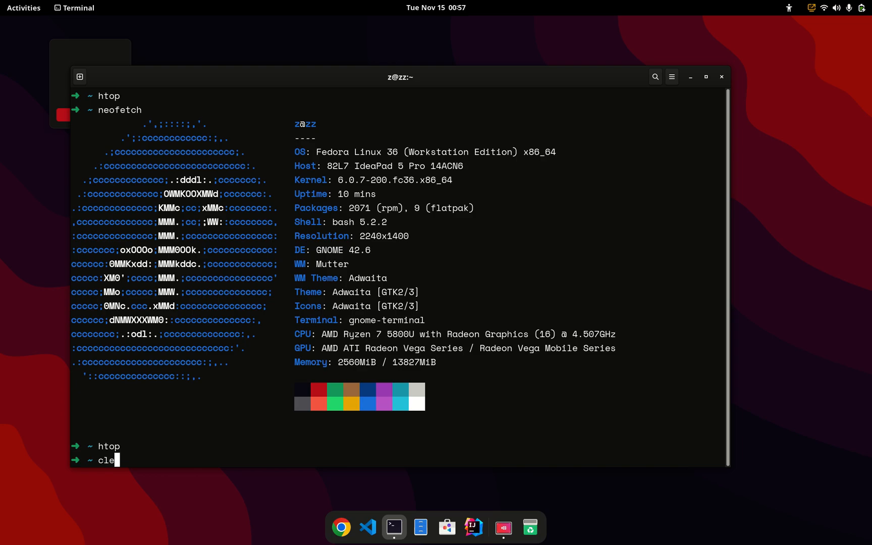
pyautogui.write('ar')
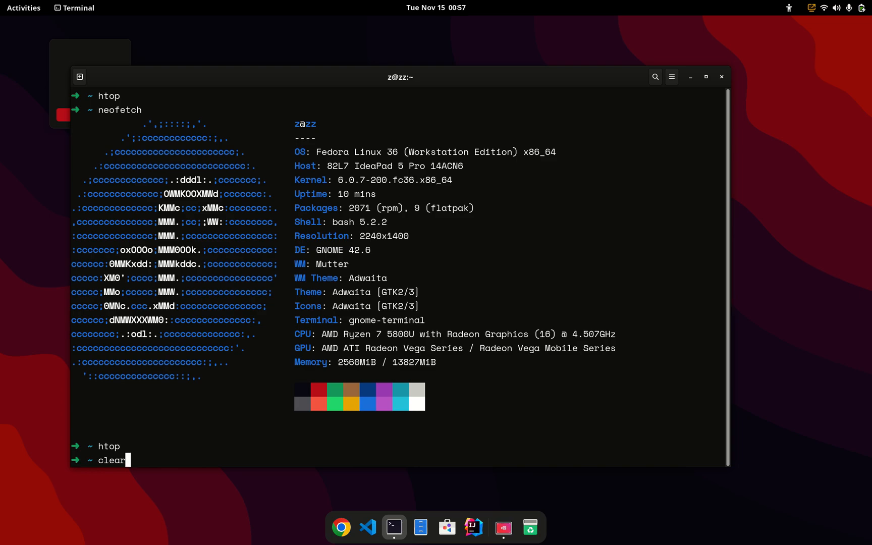
pyautogui.press('Return')
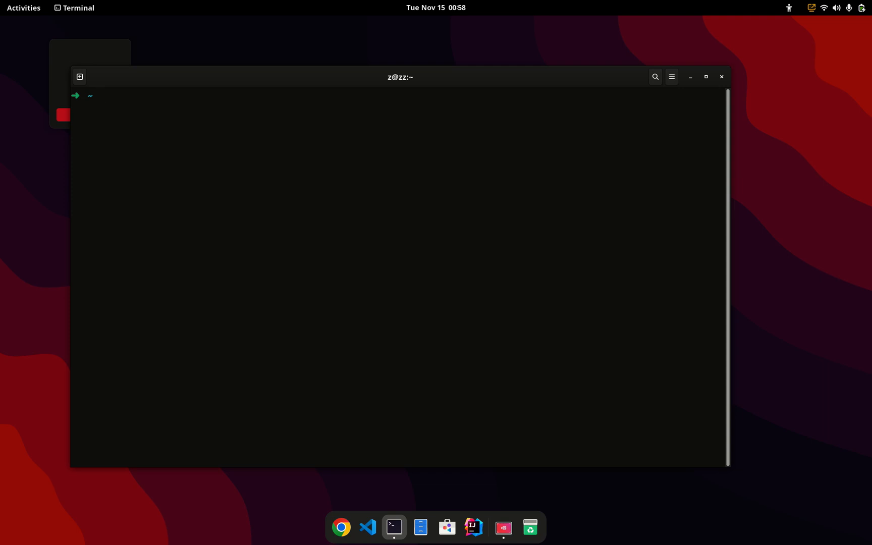
pyautogui.moveTo(378, 410)
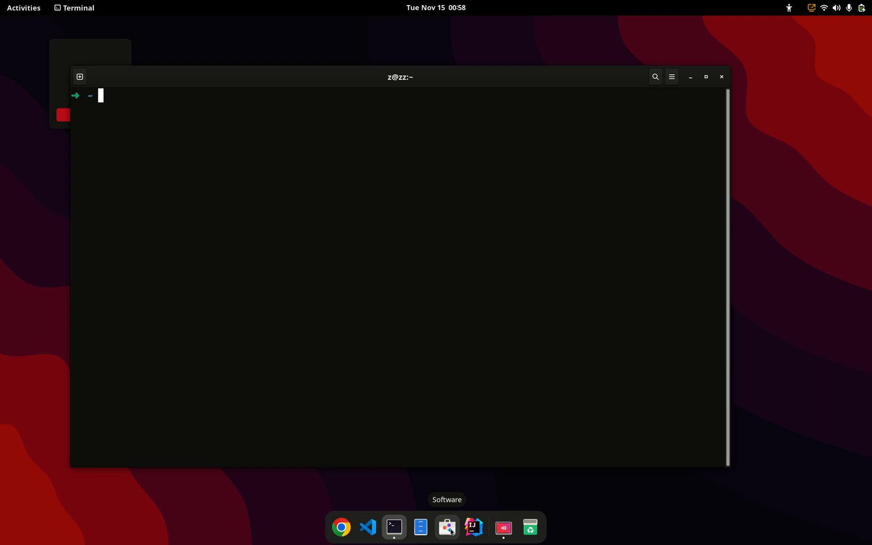
pyautogui.moveTo(443, 333)
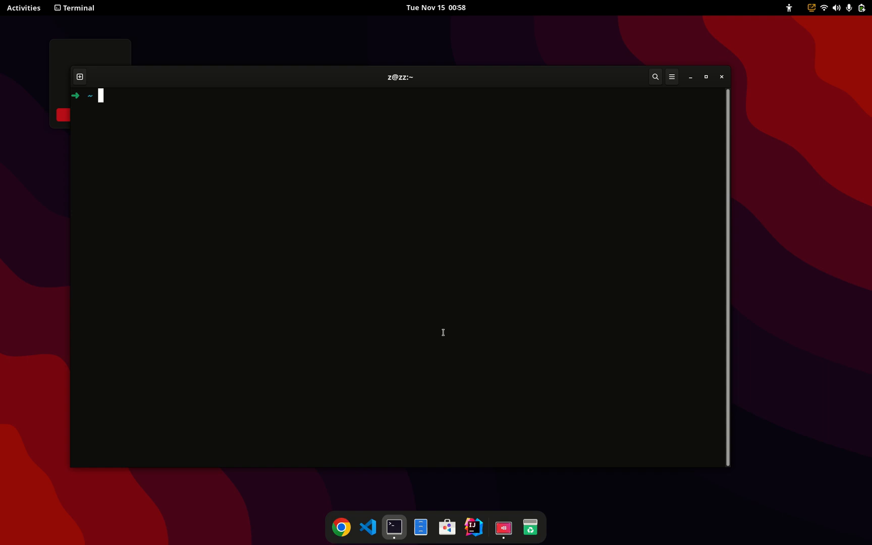
pyautogui.moveTo(317, 205)
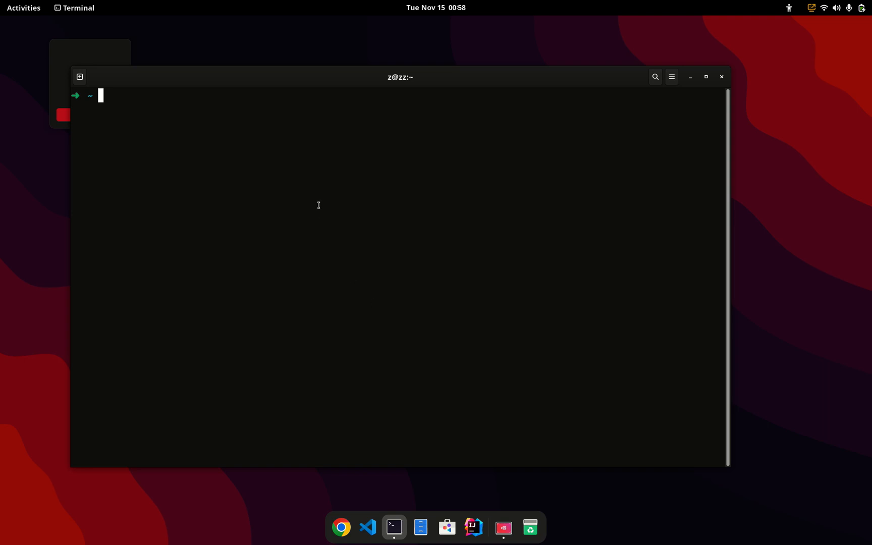
pyautogui.moveTo(334, 244)
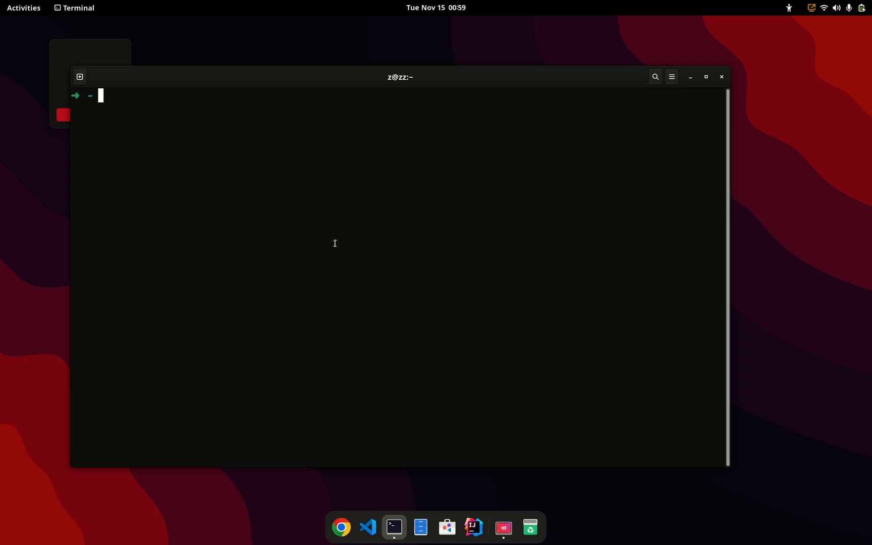
# Clear the screen and hide the terminal window, leaving the desktop showing
pyautogui.write('h')
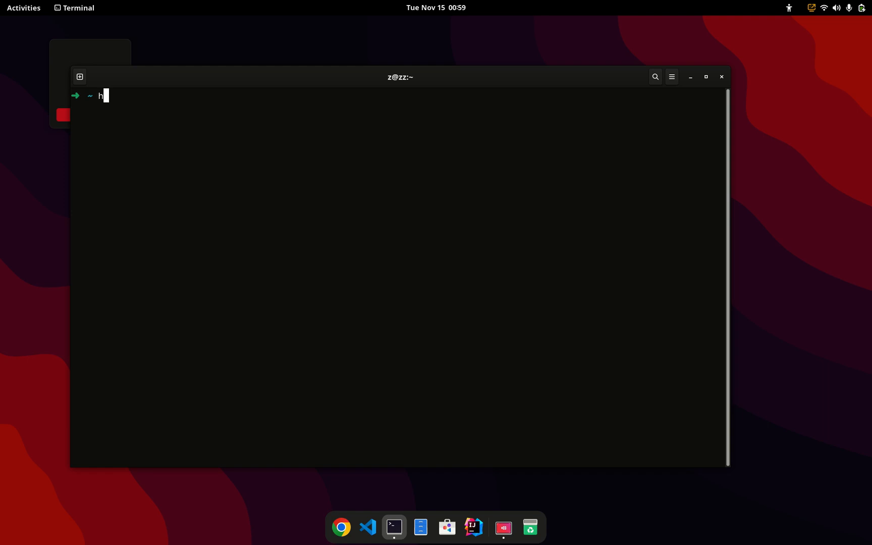
pyautogui.press('BackSpace')
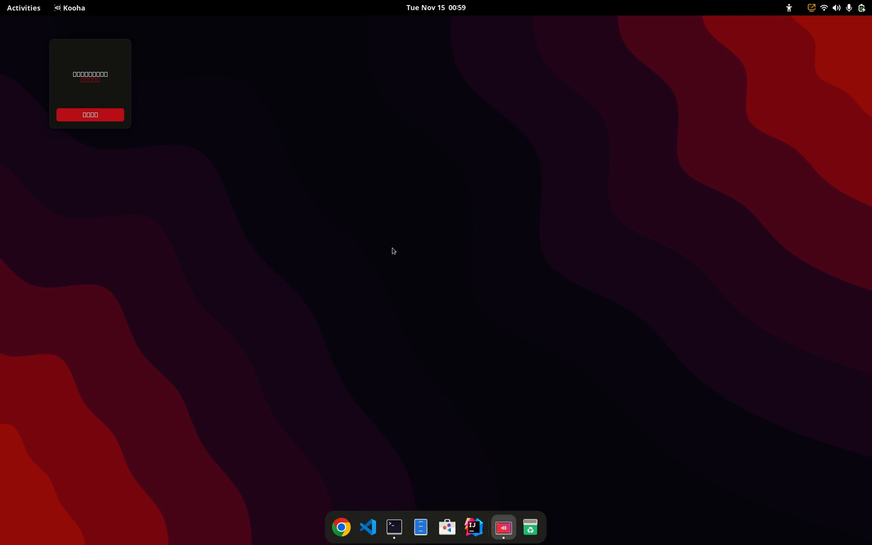
pyautogui.moveTo(393, 253)
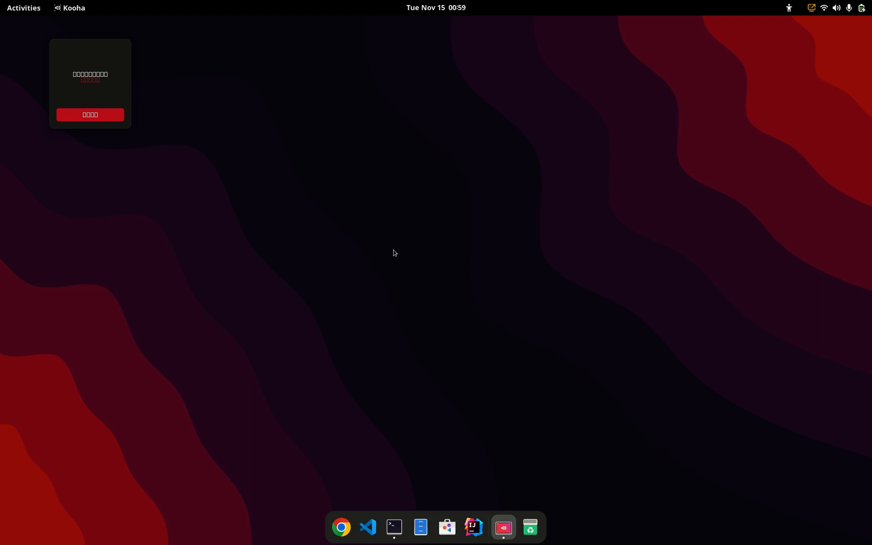
# Restore the terminal from the dock and run uname -r, reporting kernel 6.0.7-200.fc36.x86_64
pyautogui.click(394, 527)
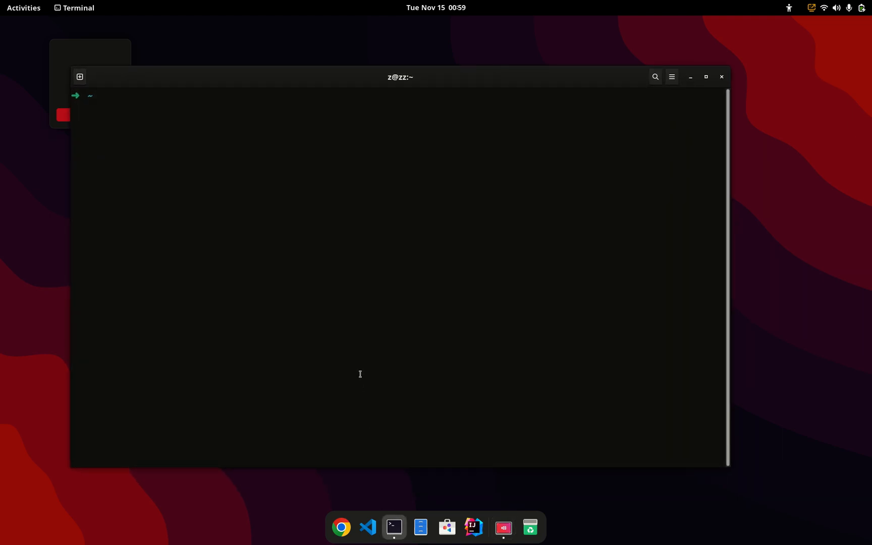
pyautogui.moveTo(356, 358)
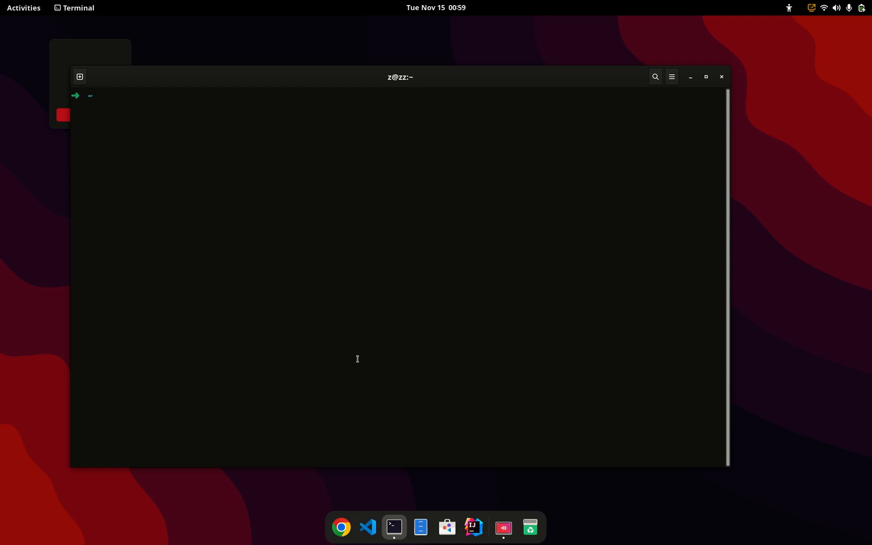
pyautogui.write('uname -r')
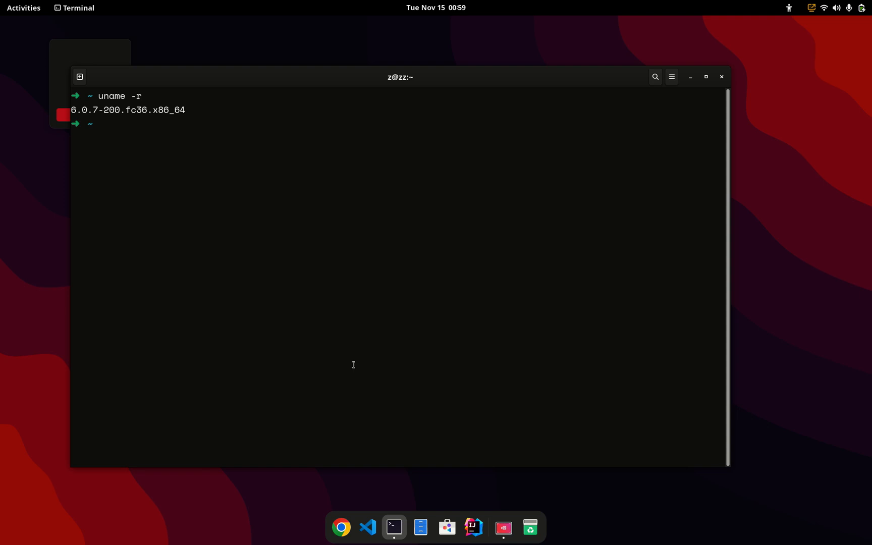
pyautogui.write('d')
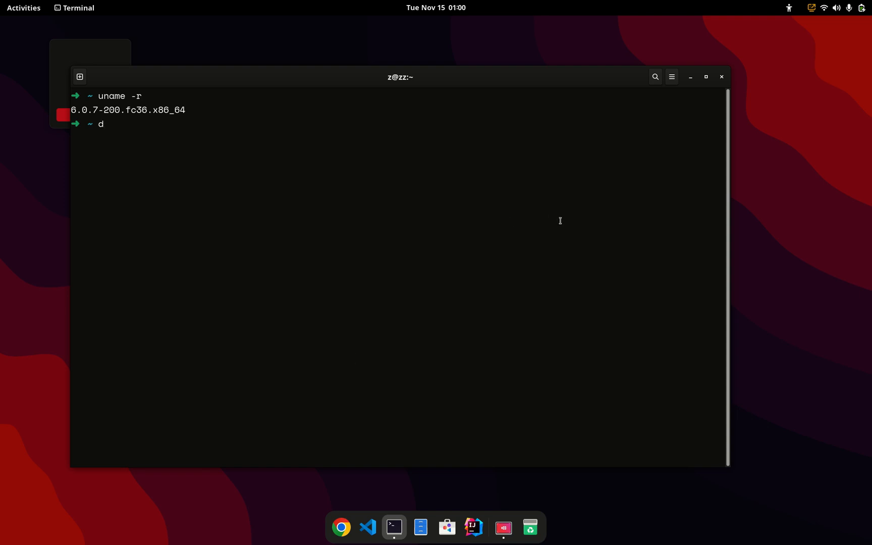
# Exit the shell with Ctrl+D so the terminal window closes
pyautogui.press('BackSpace')
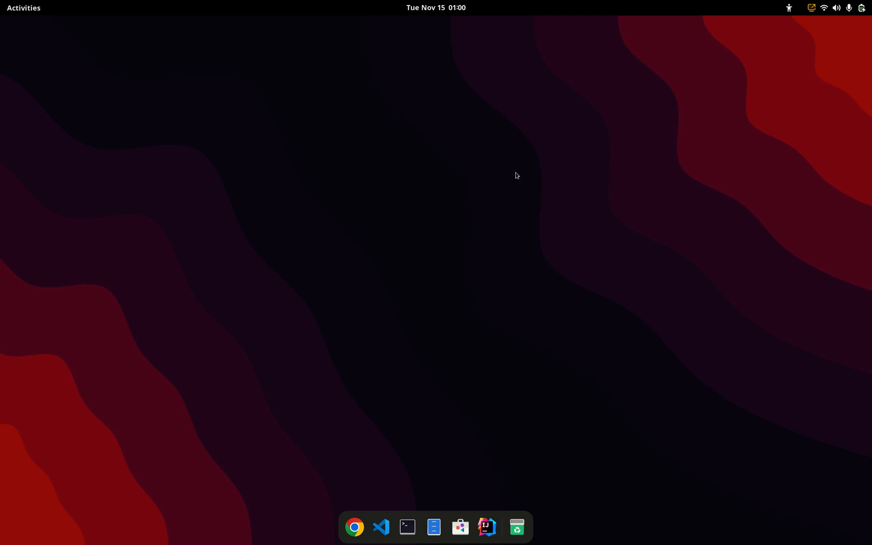
pyautogui.moveTo(449, 192)
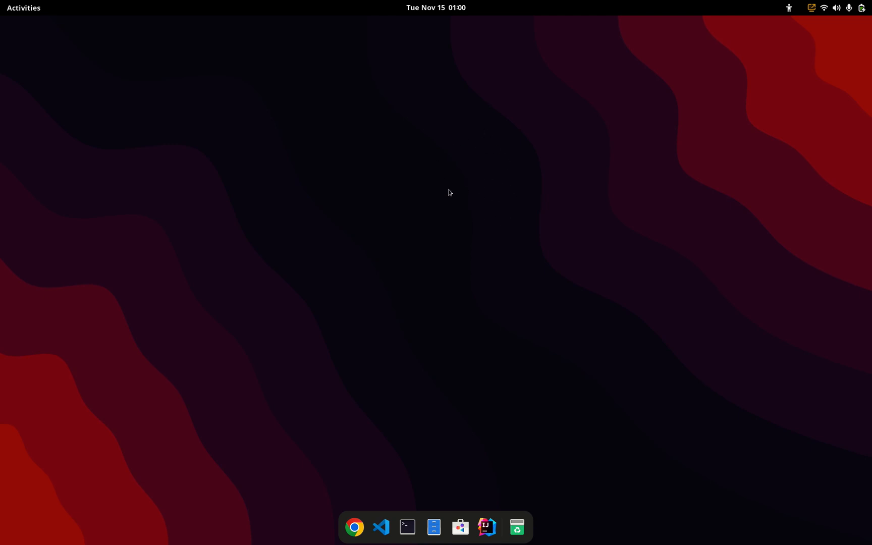
# Show the Displays settings page (2240 × 1400 at 60 Hz) from the desktop menu, then close Settings
pyautogui.rightClick(449, 193)
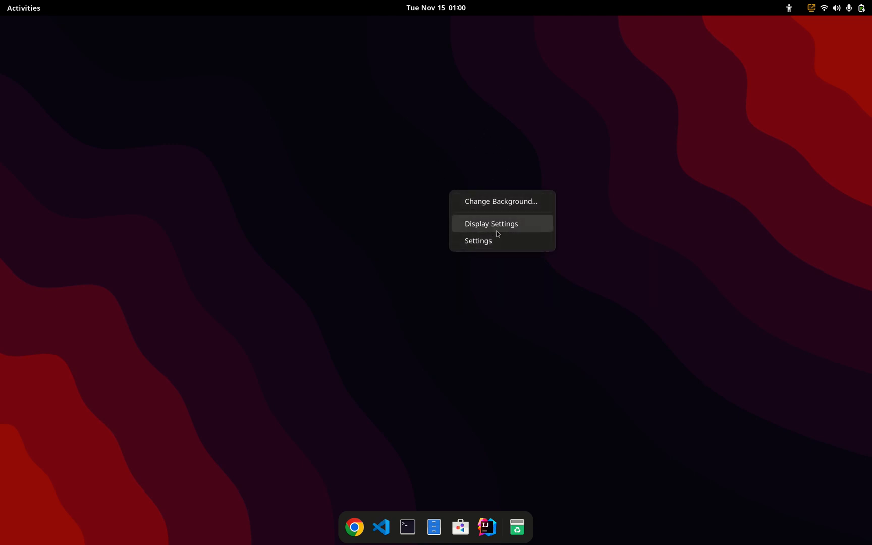
pyautogui.click(478, 241)
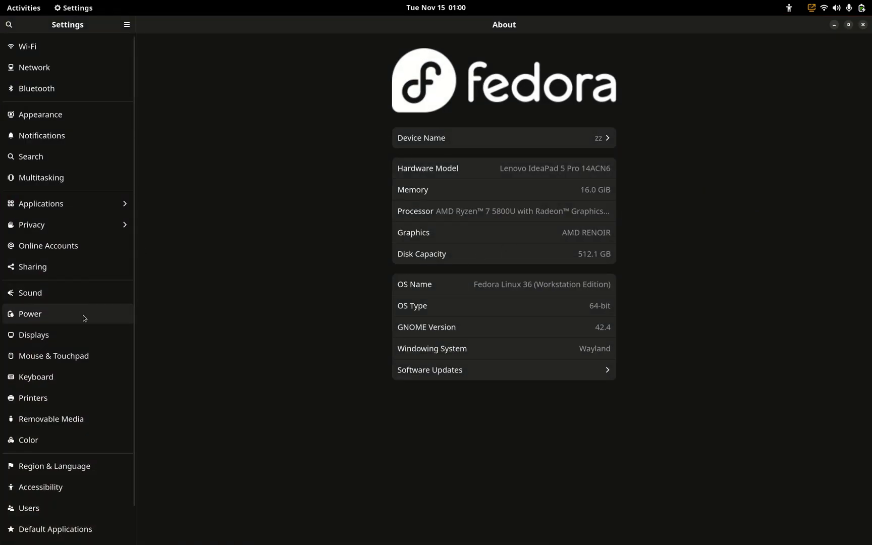
pyautogui.click(35, 335)
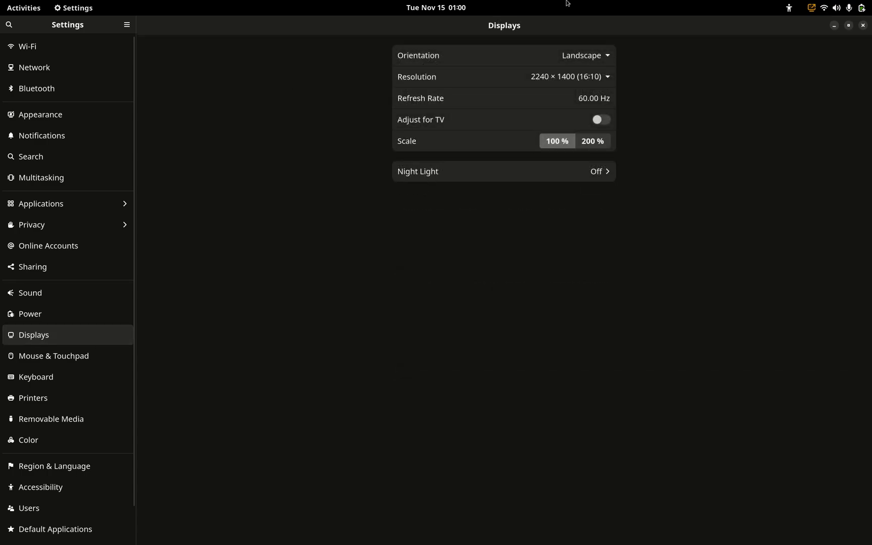
pyautogui.click(862, 25)
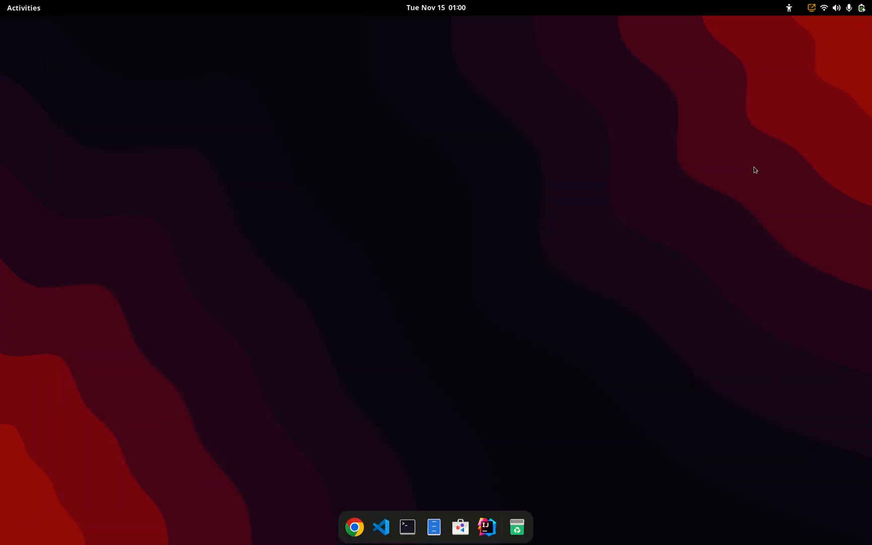